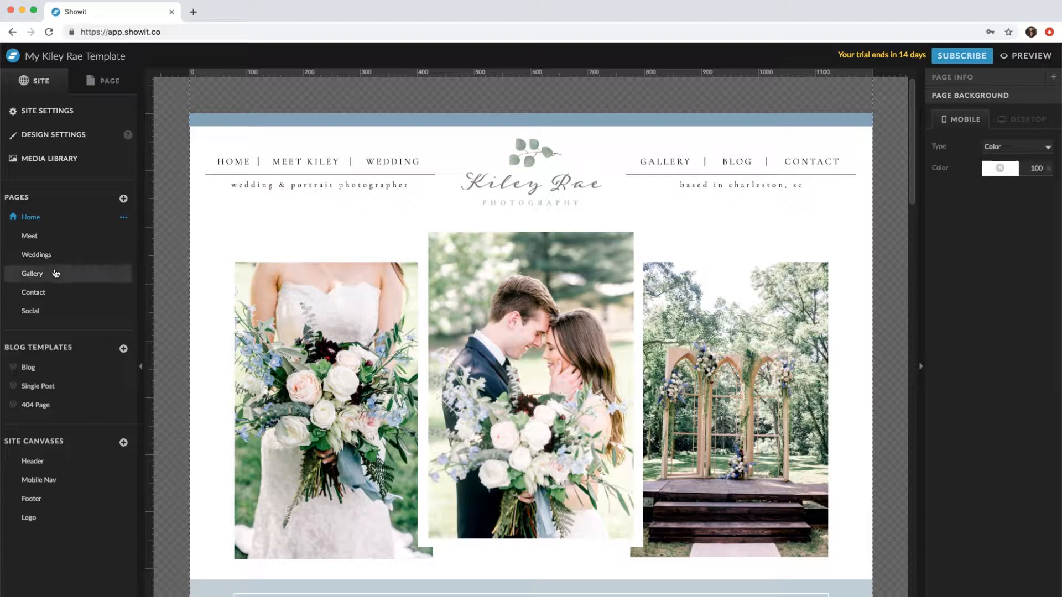
Step: Open the Gallery page and scroll down to its grid of gallery thumbnails
{"action": "left_click", "coordinate": [31, 273]}
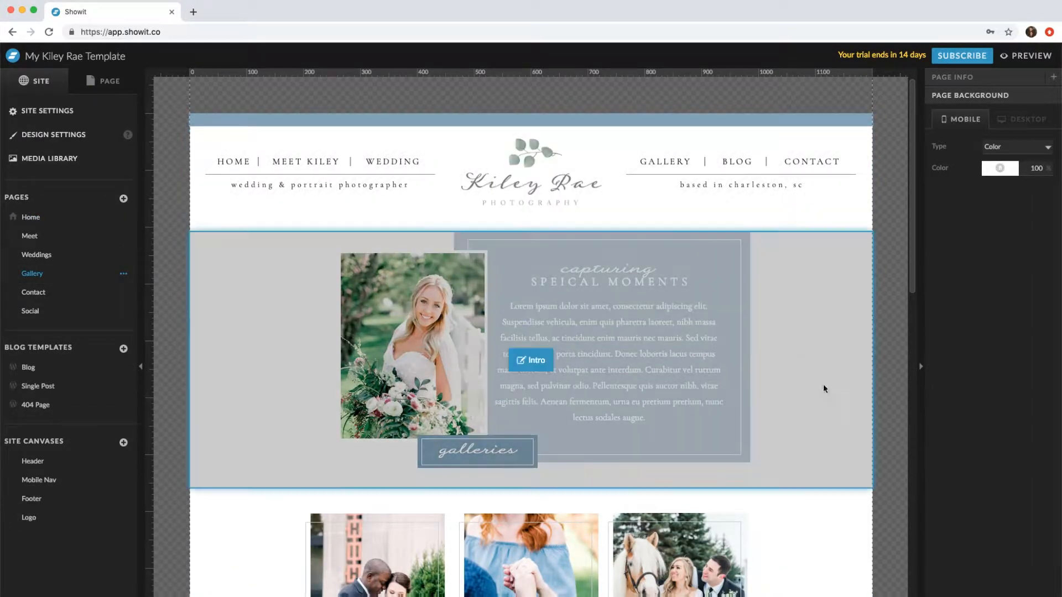
{"action": "scroll", "scroll_direction": "down", "scroll_amount": 3}
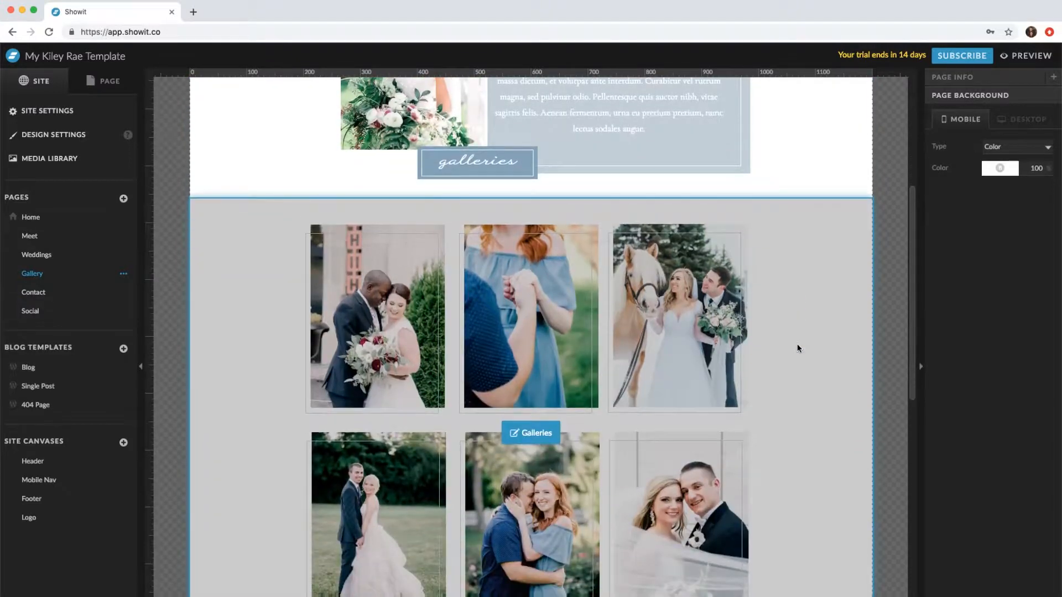
{"action": "scroll", "scroll_direction": "down", "scroll_amount": 3}
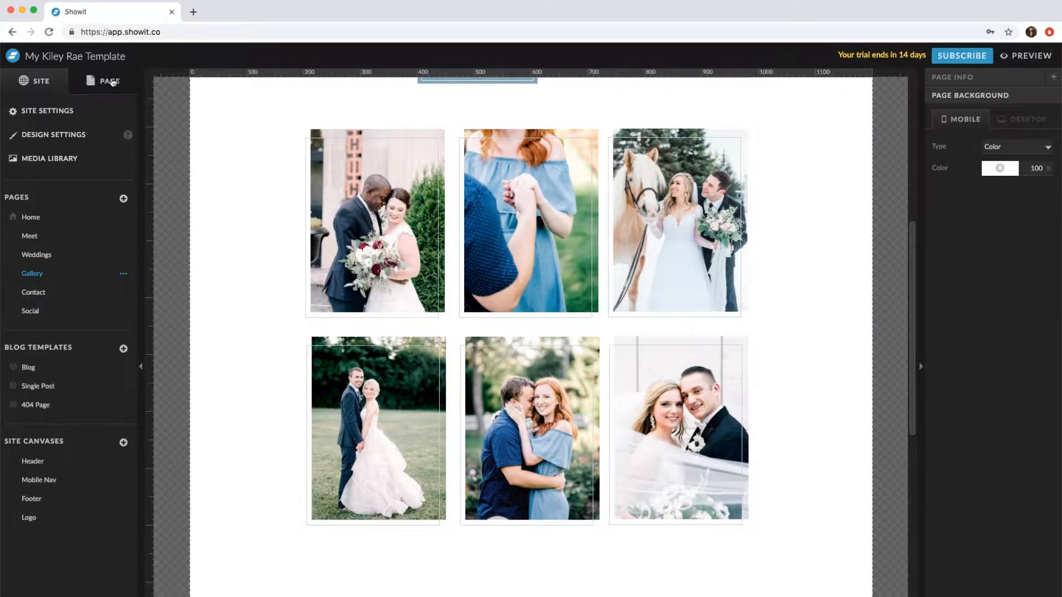
Step: List the page's canvases and expand the Galleries canvas to reveal its border and gallery elements
{"action": "left_click", "coordinate": [108, 82]}
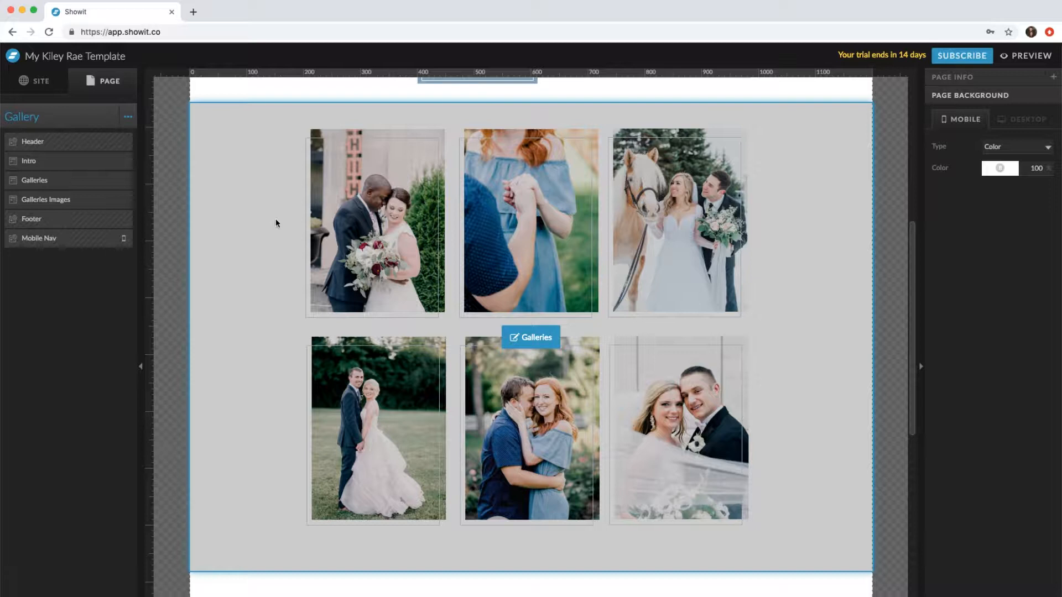
{"action": "left_click", "coordinate": [34, 181]}
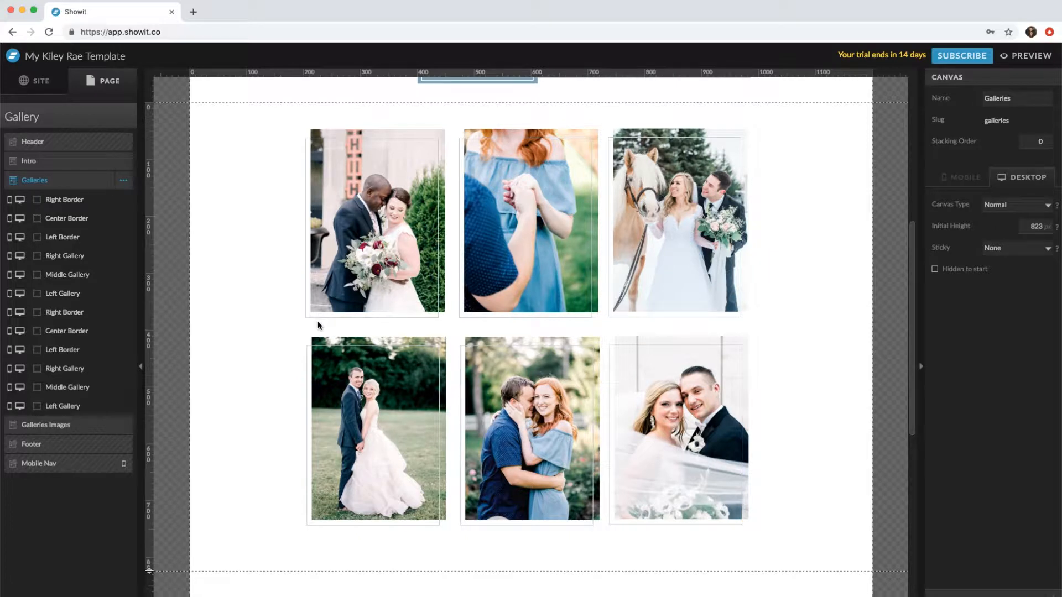
{"action": "left_click", "coordinate": [525, 223]}
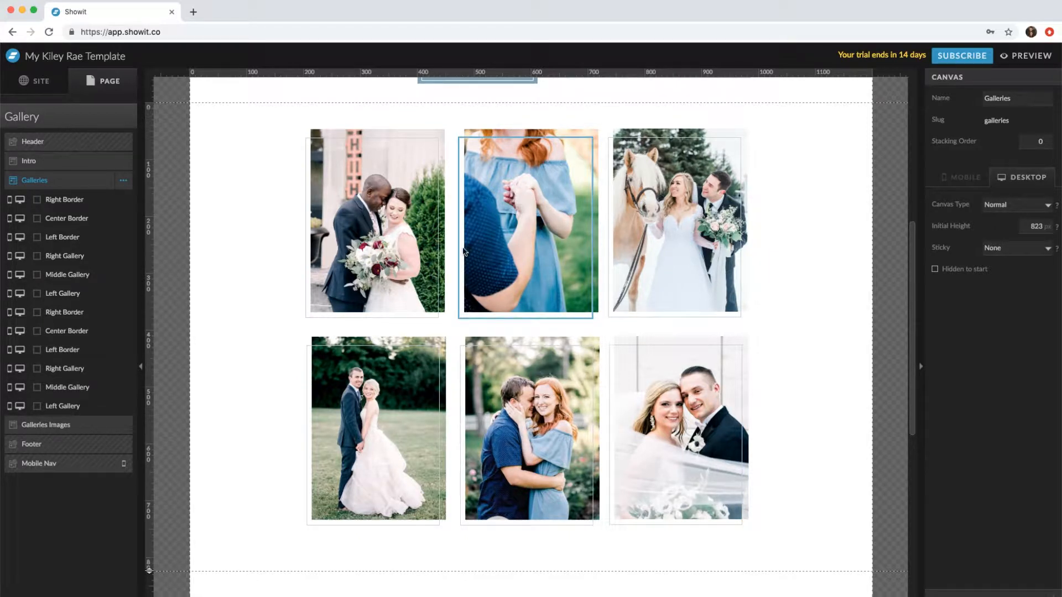
{"action": "left_click", "coordinate": [375, 221]}
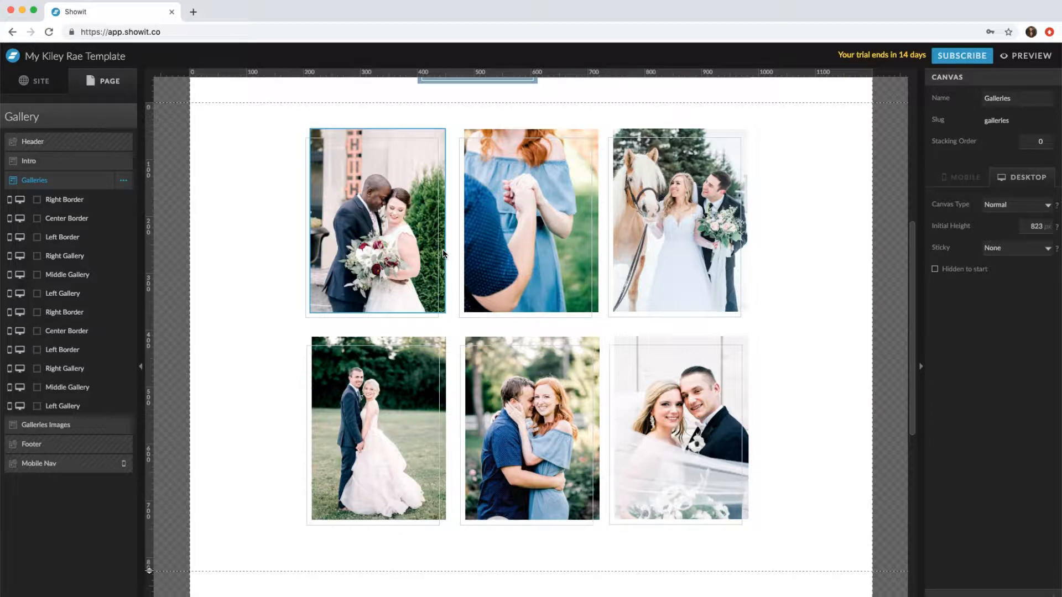
Step: Swap the first thumbnail's image for a Kelsey & Ted photo and move to the Galleries Images canvas
{"action": "left_click", "coordinate": [376, 221]}
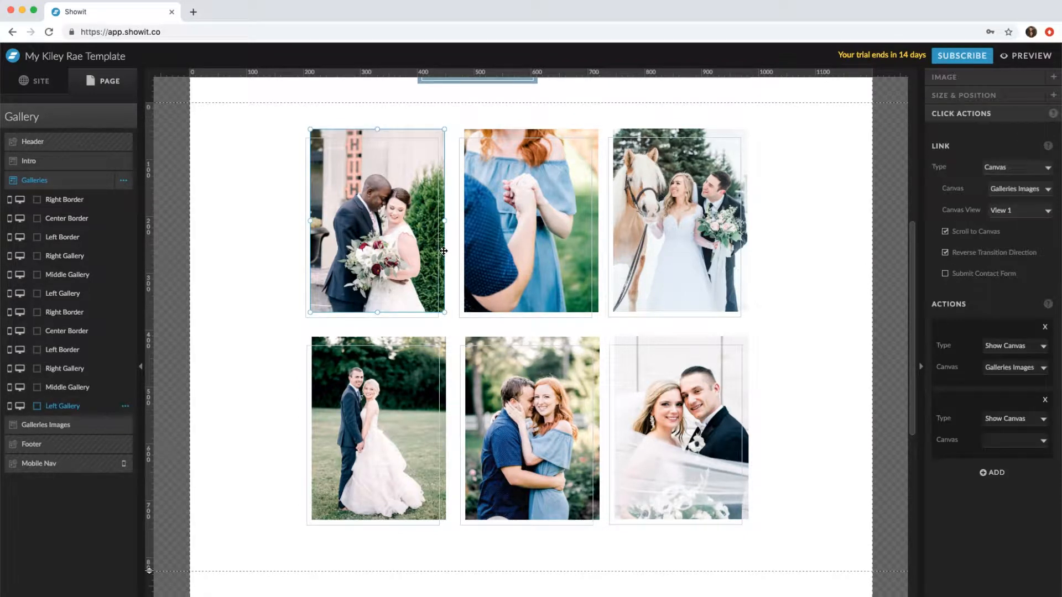
{"action": "left_click", "coordinate": [943, 77]}
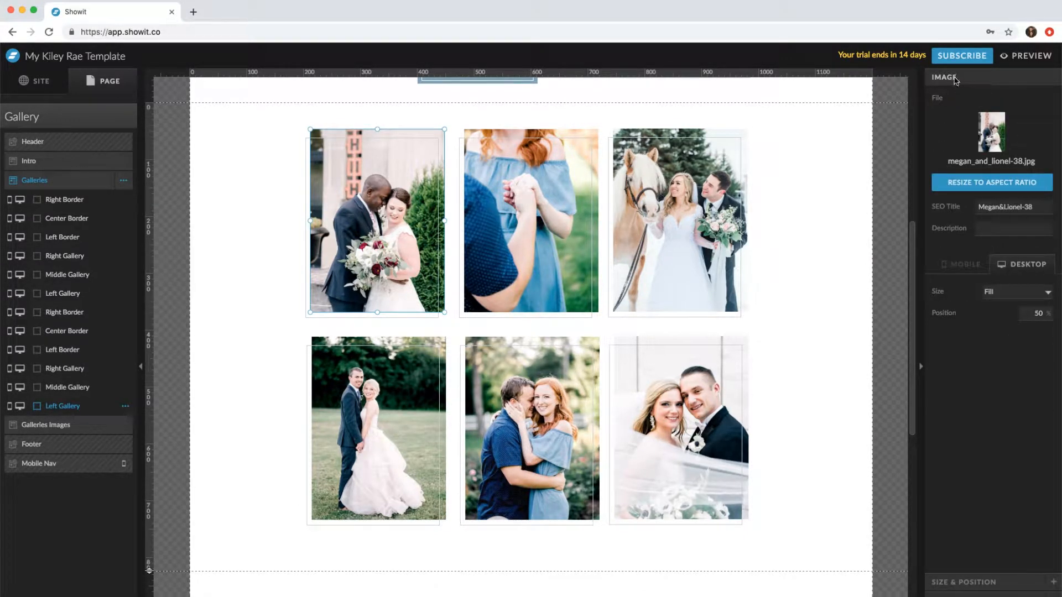
{"action": "left_click", "coordinate": [990, 130]}
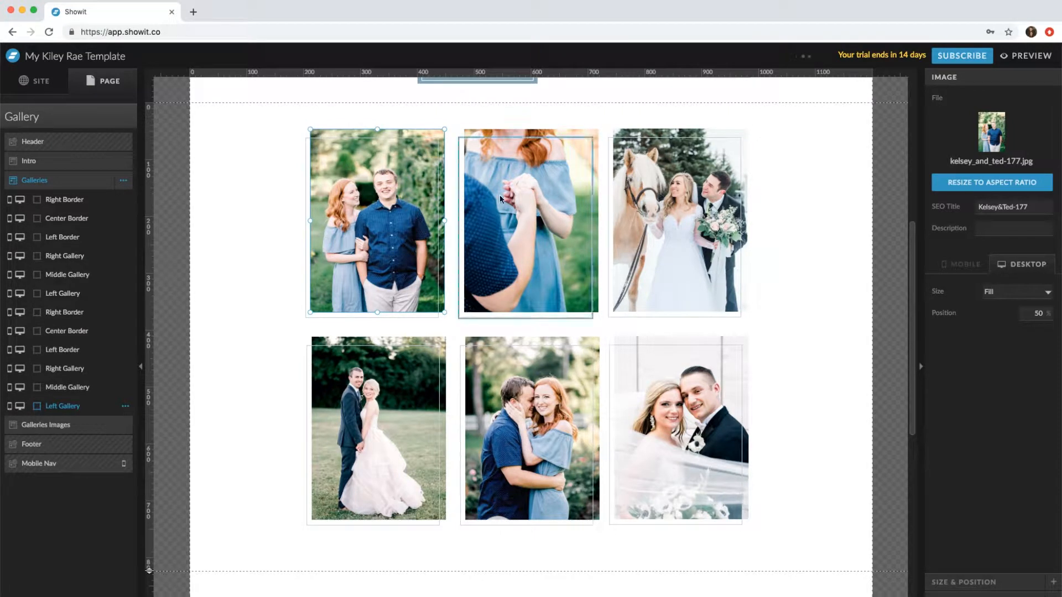
{"action": "left_click", "coordinate": [529, 432]}
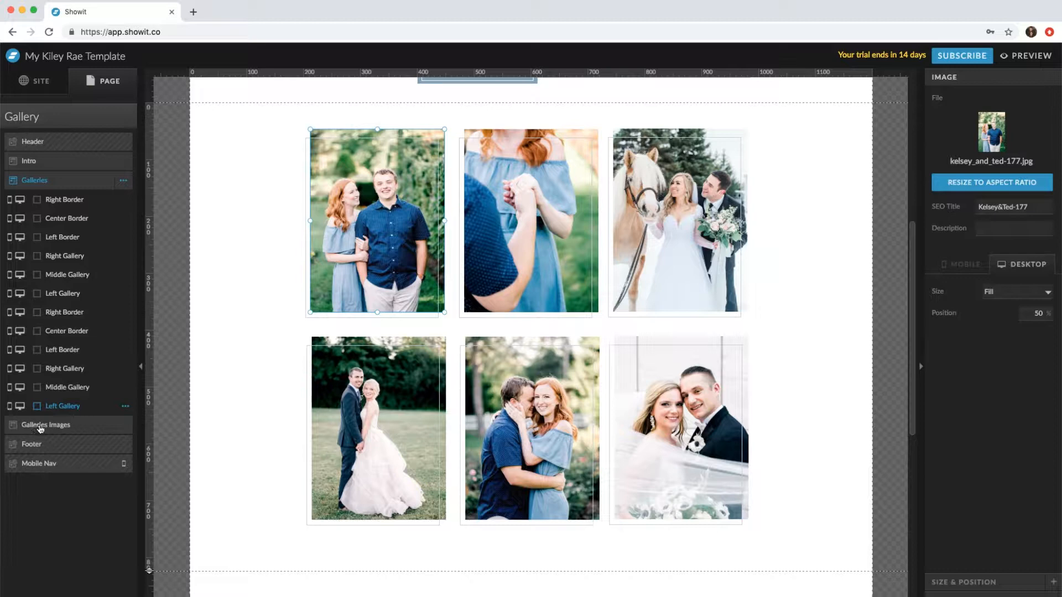
{"action": "left_click", "coordinate": [44, 425]}
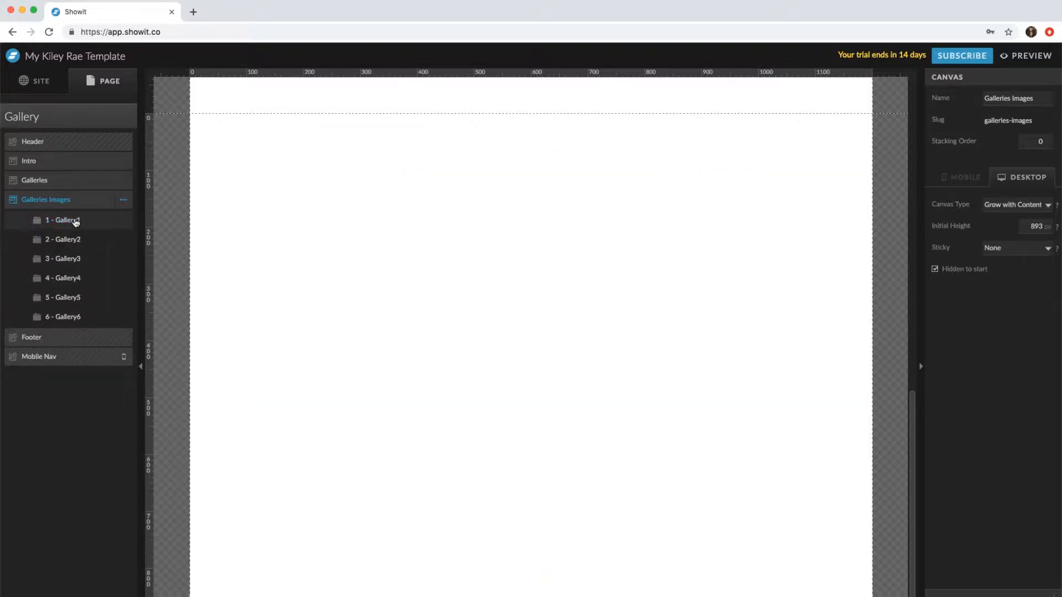
Step: Replace Gallery1's Lauren & Steven images with the eleven Kelsey & Ted photos and save
{"action": "left_click", "coordinate": [61, 220]}
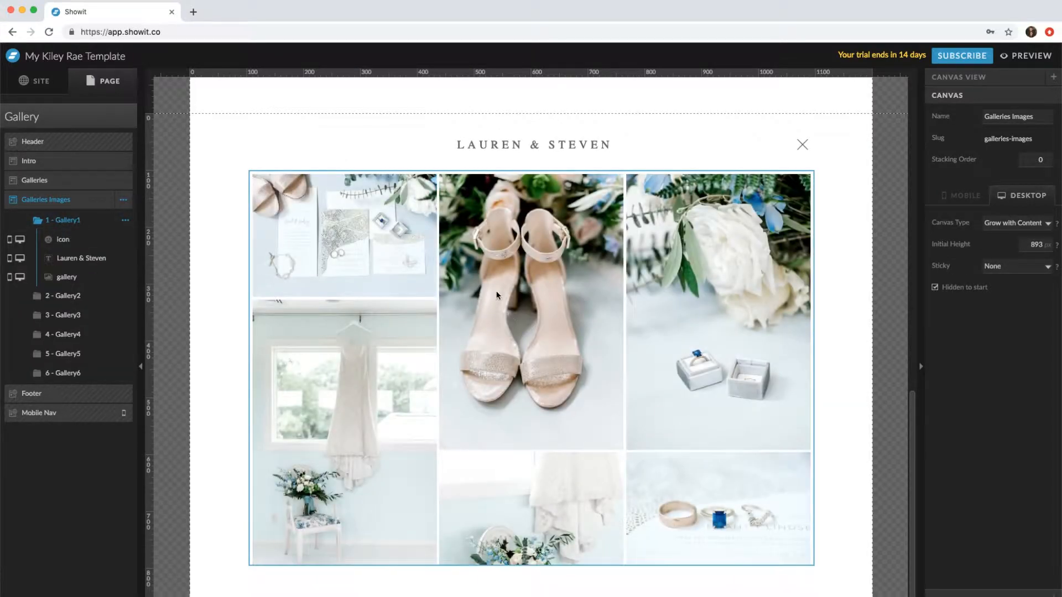
{"action": "left_click", "coordinate": [66, 276]}
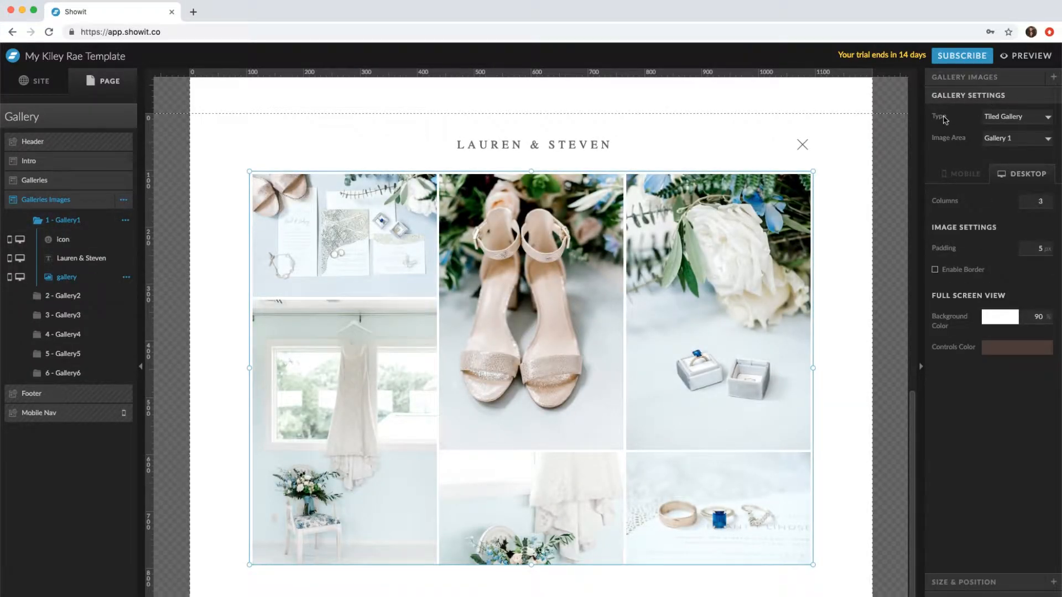
{"action": "left_click", "coordinate": [965, 78]}
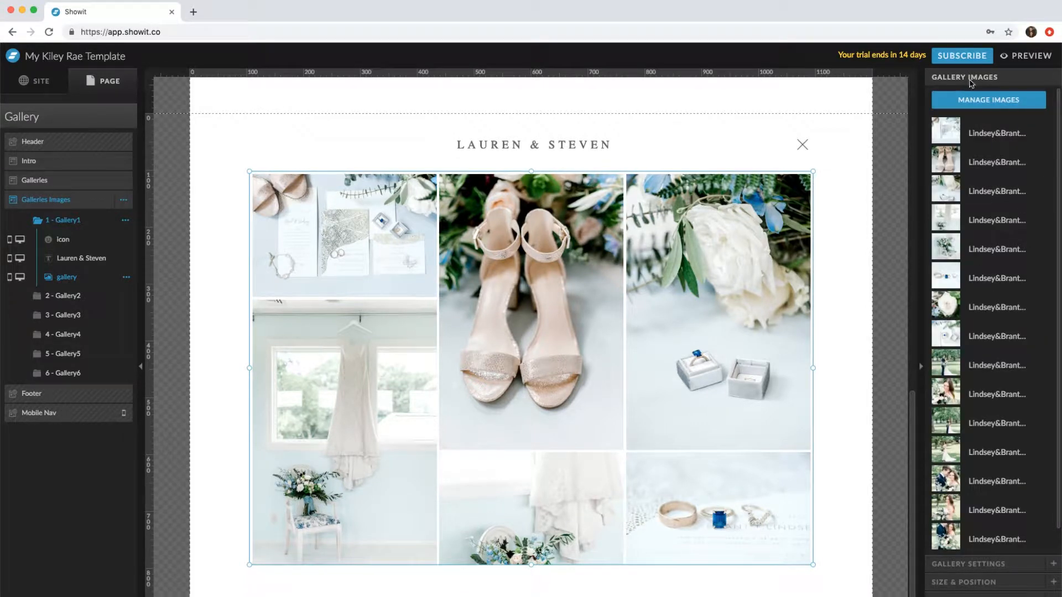
{"action": "left_click", "coordinate": [989, 100]}
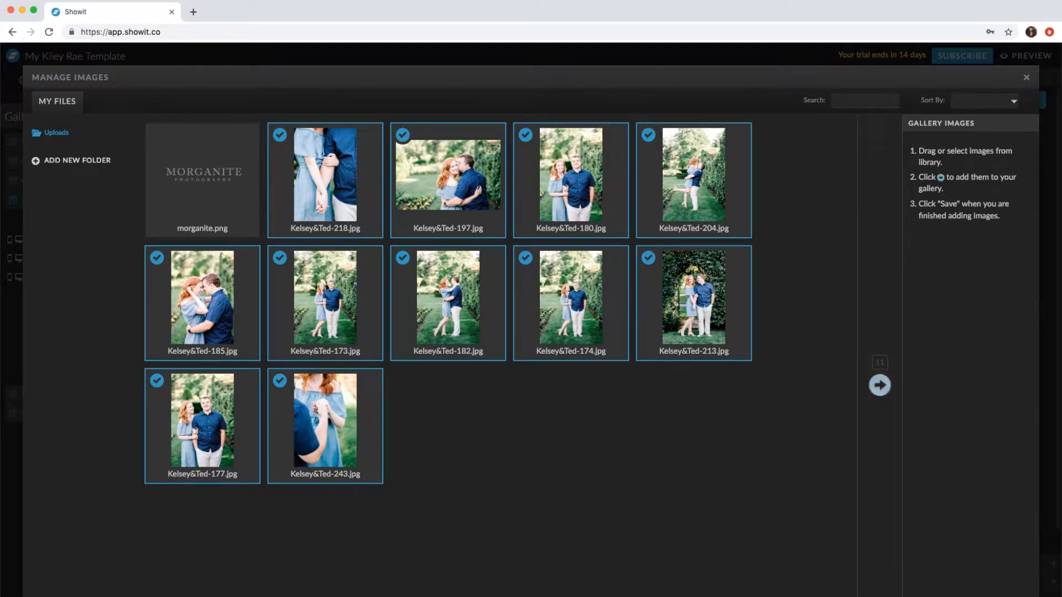
{"action": "left_click", "coordinate": [879, 385]}
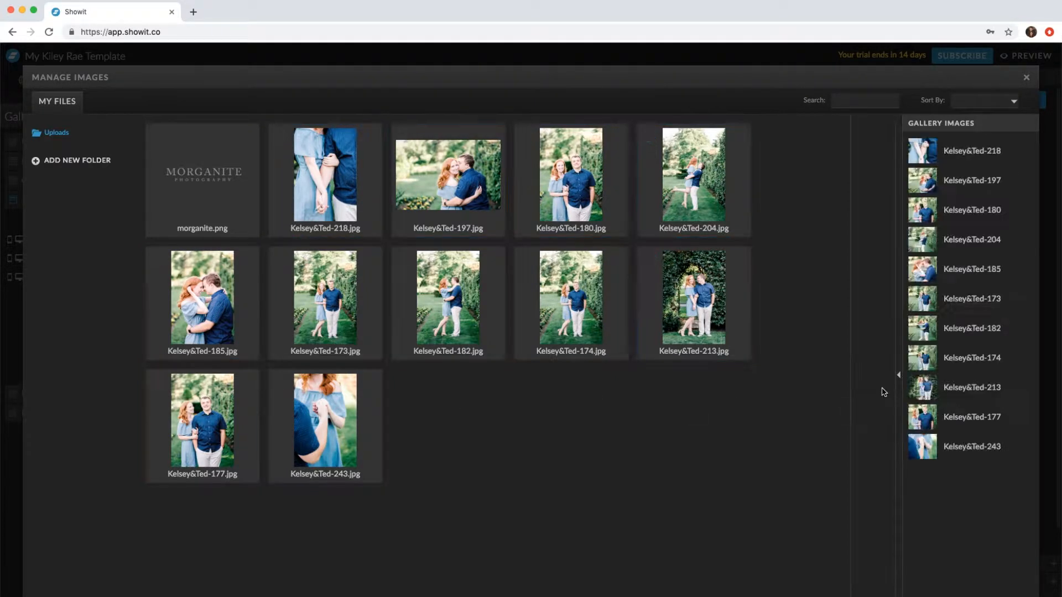
{"action": "left_click", "coordinate": [1026, 78]}
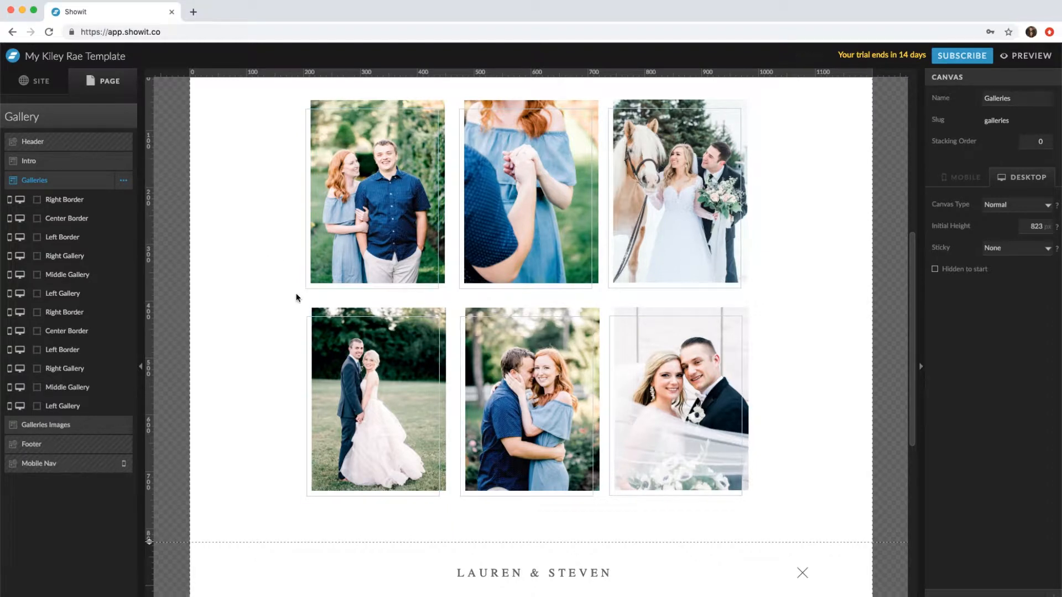
Step: Heighten the Galleries canvas and duplicate the second thumbnail row as a third row below it
{"action": "scroll", "scroll_direction": "down", "scroll_amount": 3}
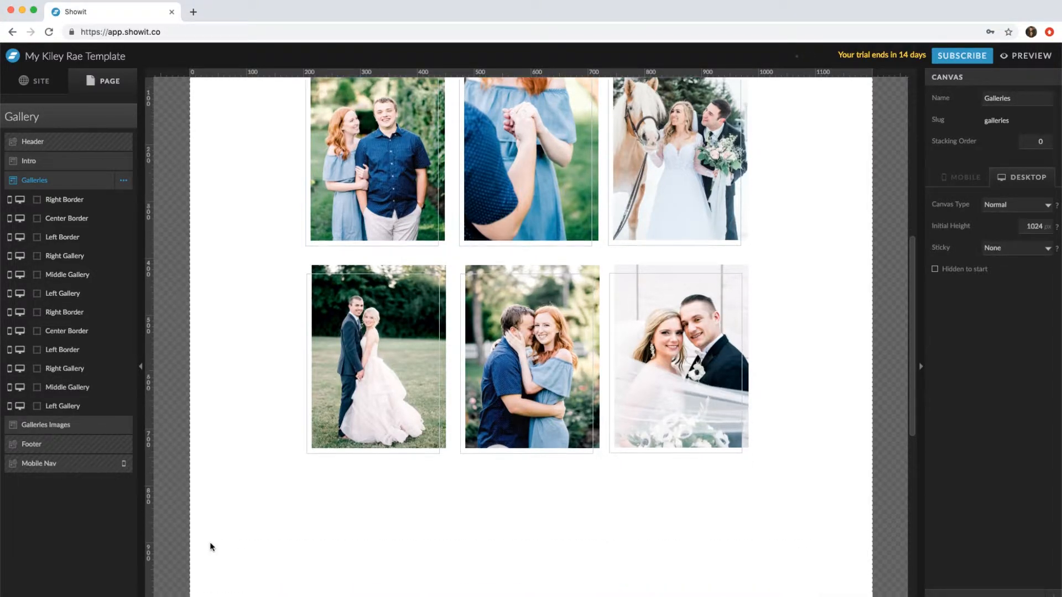
{"action": "scroll", "scroll_direction": "down", "scroll_amount": 3}
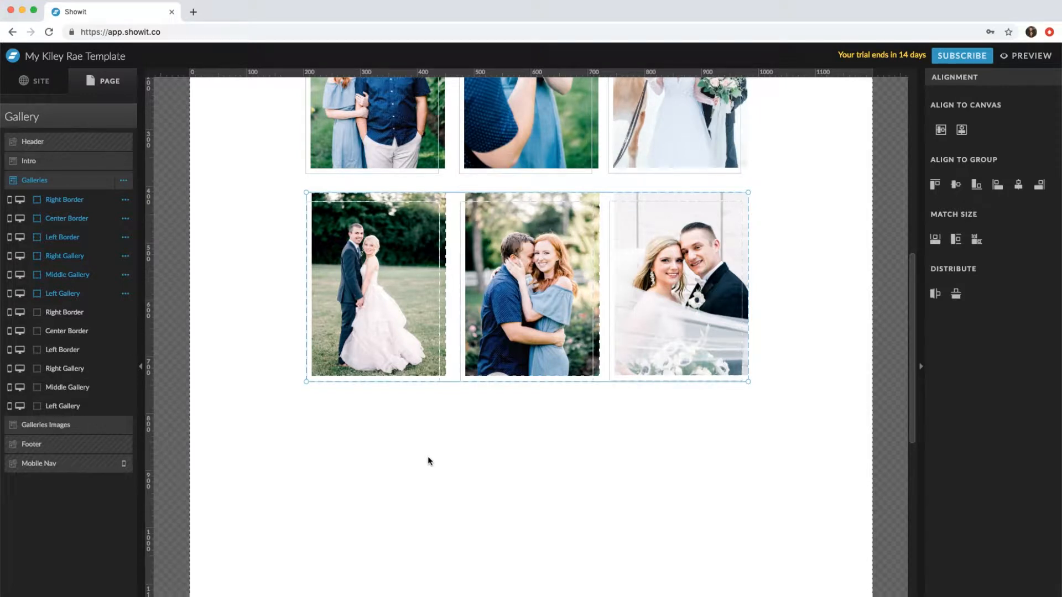
{"action": "left_click", "coordinate": [428, 473]}
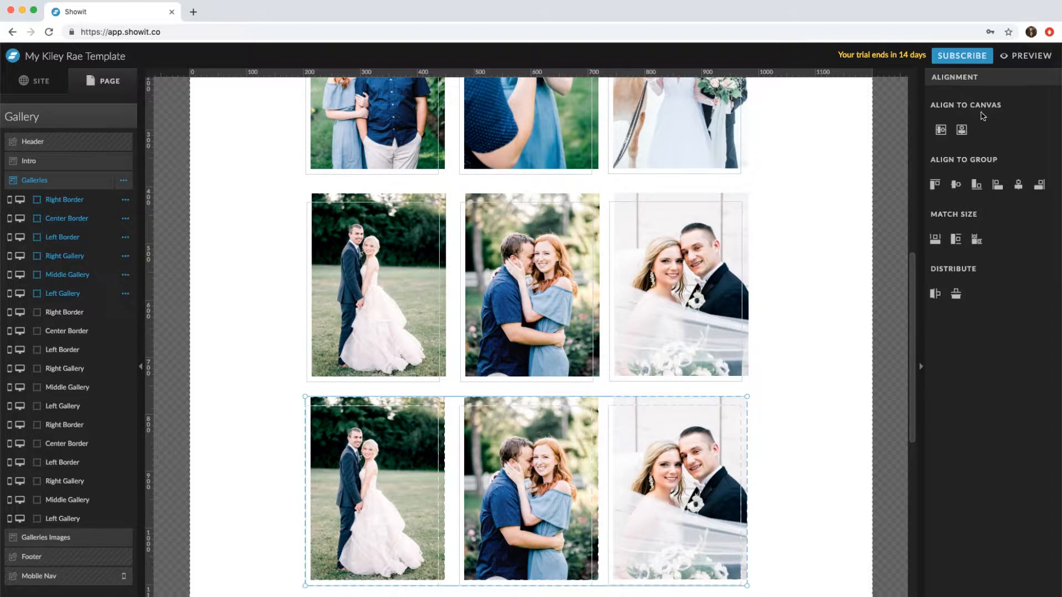
{"action": "left_click", "coordinate": [960, 130]}
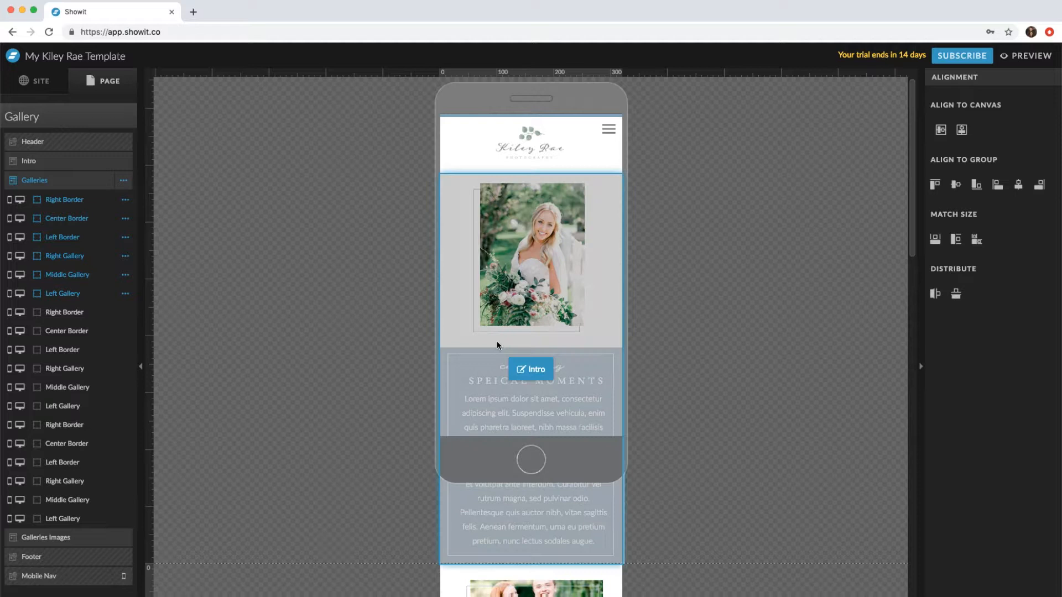
Step: Arrange the duplicated thumbnails in mobile view, stacking the three new ones beneath the six
{"action": "scroll", "scroll_direction": "down", "scroll_amount": 3}
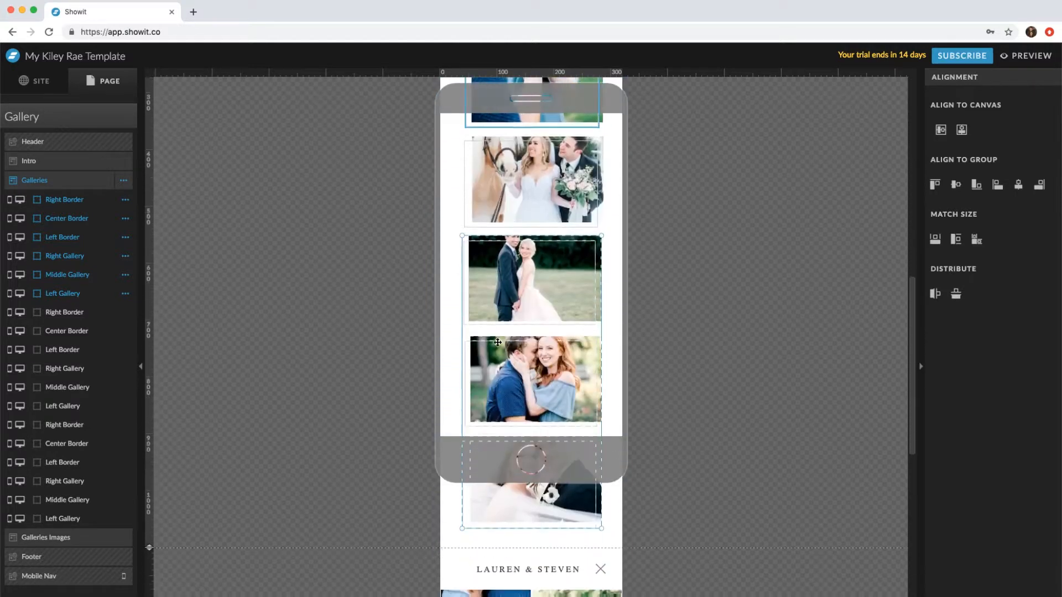
{"action": "scroll", "scroll_direction": "down", "scroll_amount": 3}
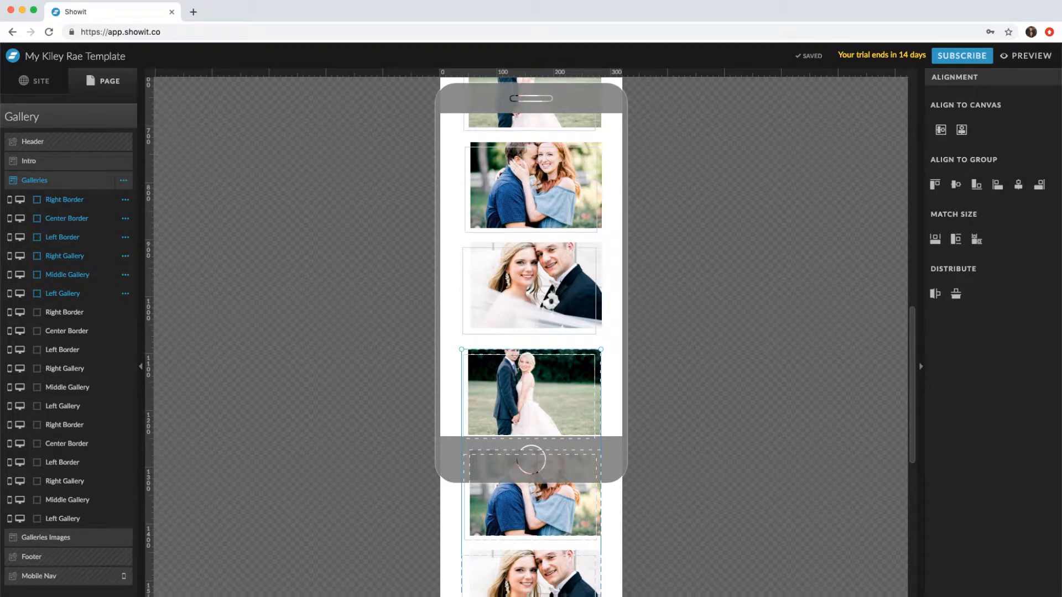
{"action": "scroll", "scroll_direction": "down", "scroll_amount": 3}
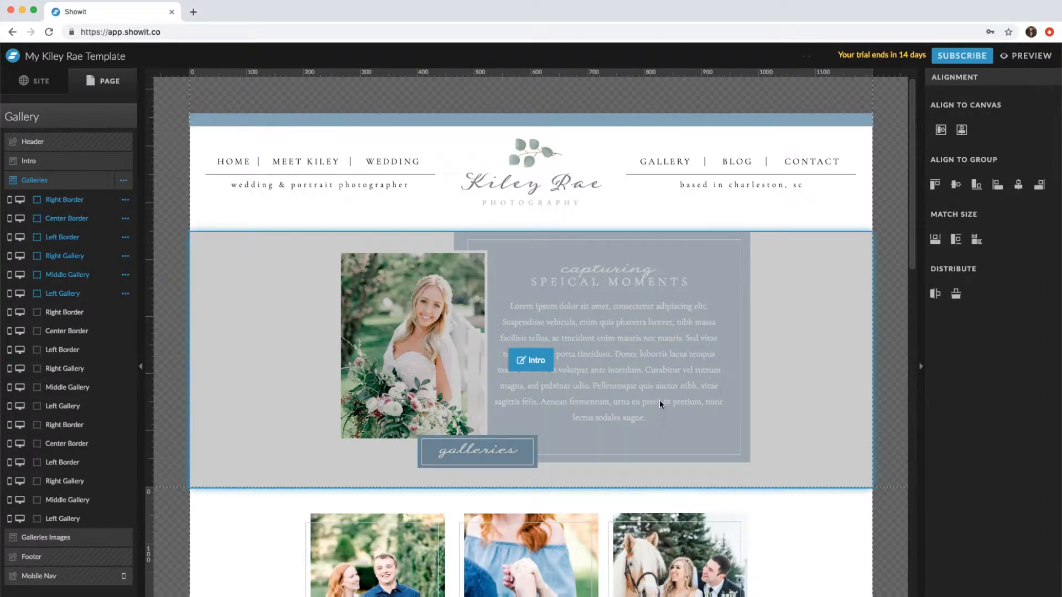
Step: Link the bottom-left photo and frame to View 7 with Scroll to Canvas on
{"action": "scroll", "scroll_direction": "down", "scroll_amount": 3}
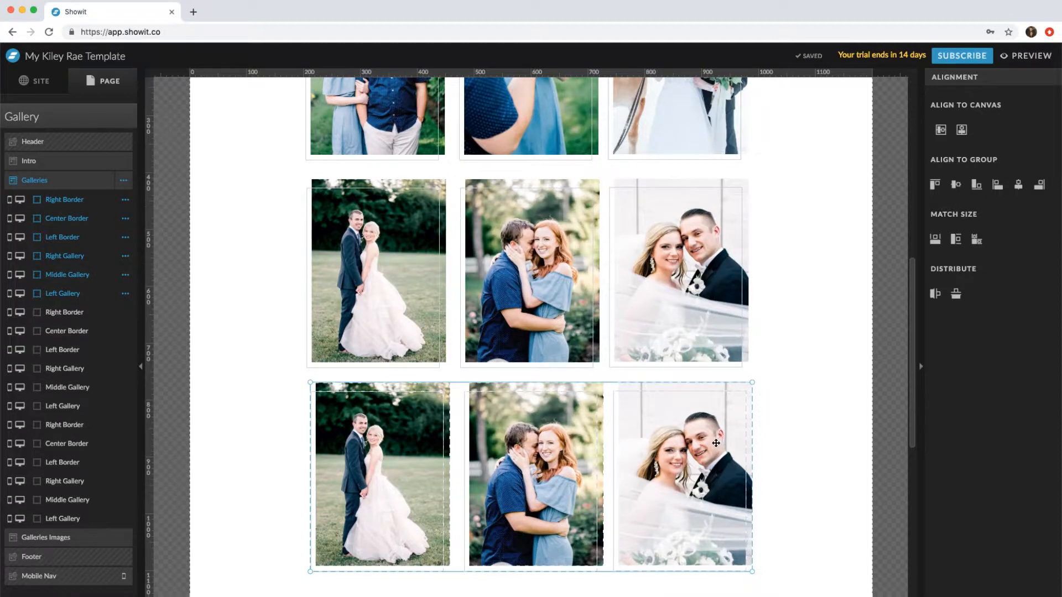
{"action": "left_click", "coordinate": [531, 272]}
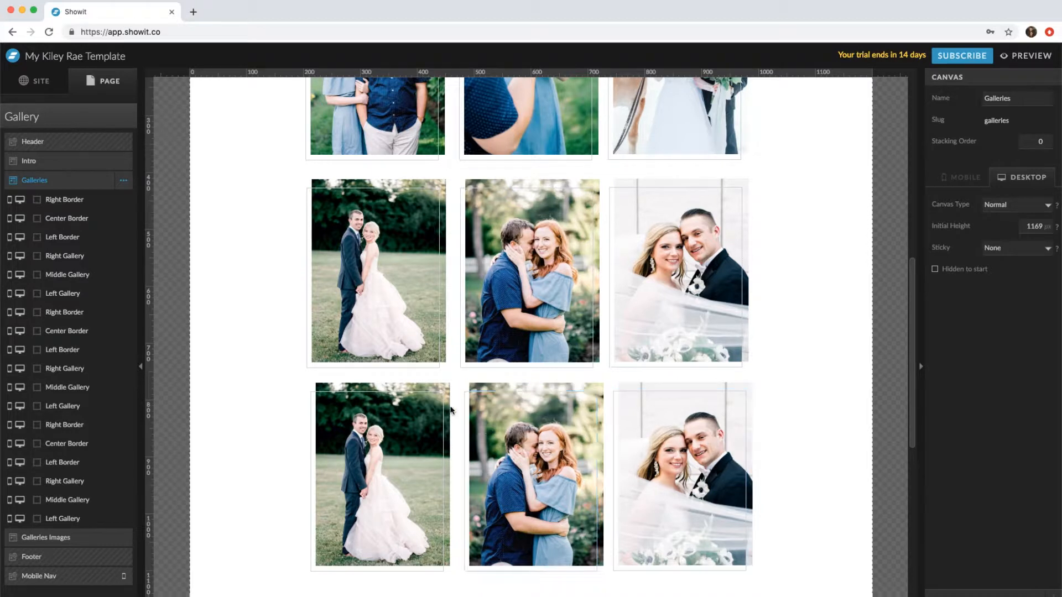
{"action": "left_click", "coordinate": [382, 475]}
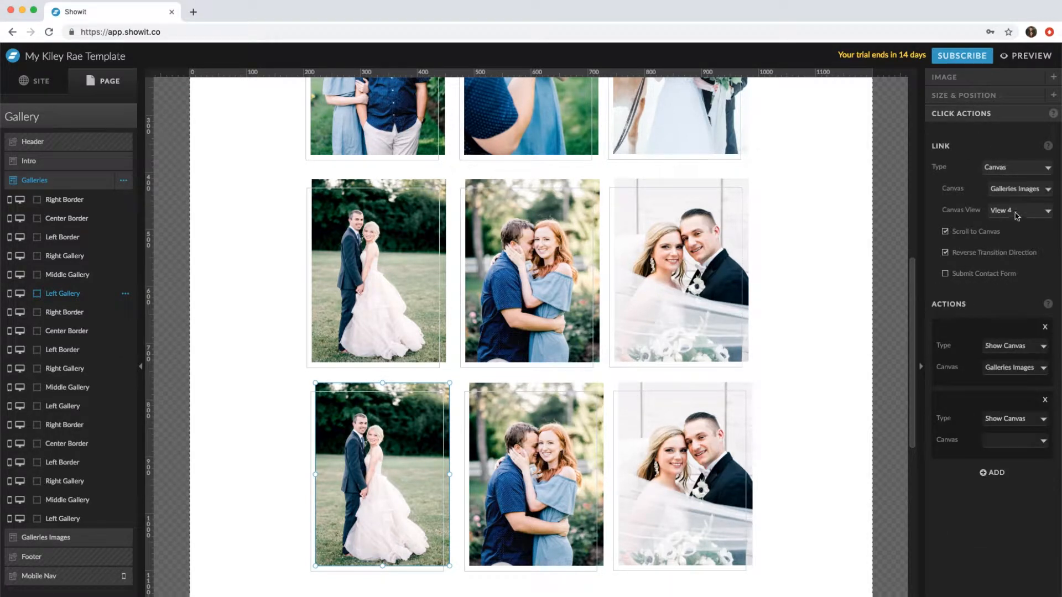
{"action": "left_click", "coordinate": [1019, 210]}
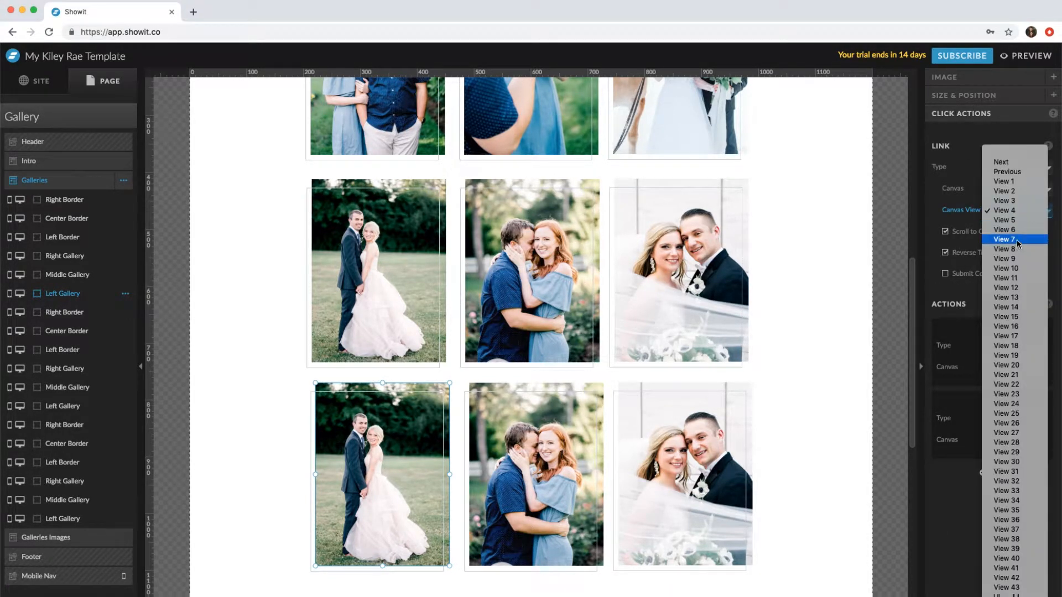
{"action": "left_click", "coordinate": [1000, 239]}
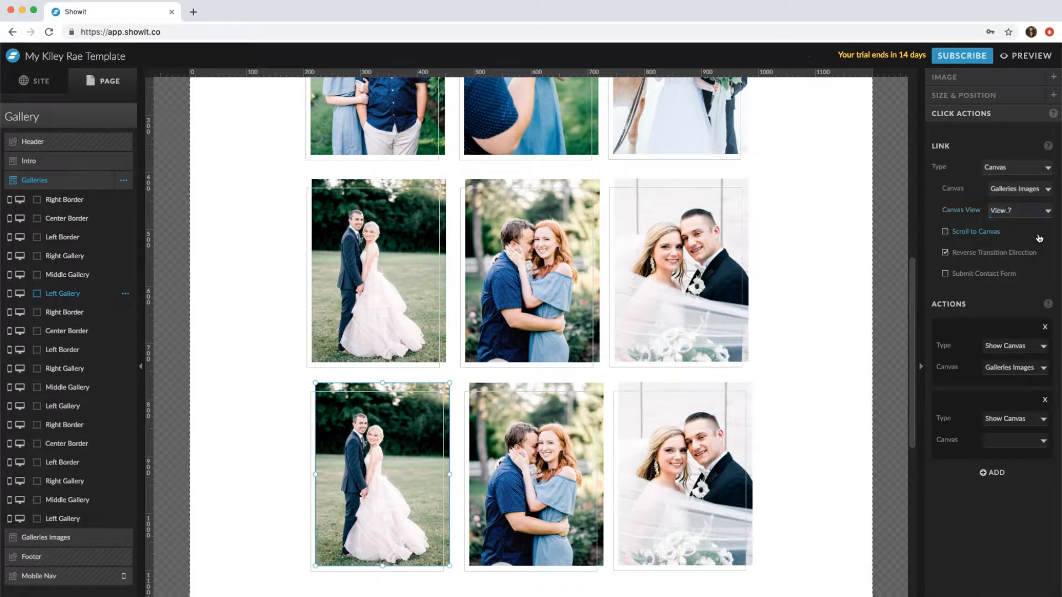
{"action": "left_click", "coordinate": [945, 231]}
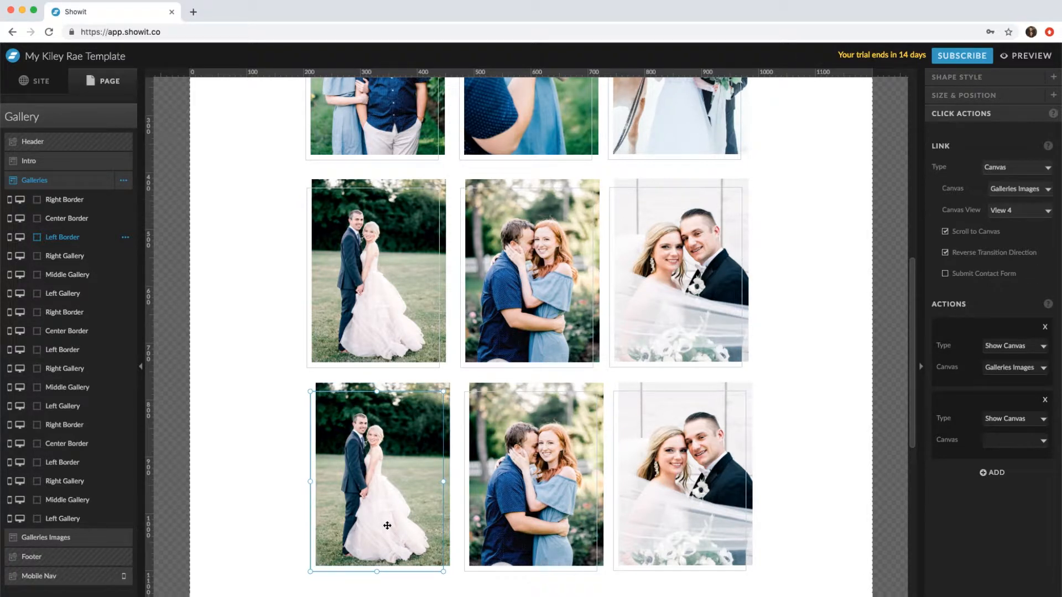
{"action": "mouse_move", "coordinate": [1021, 215]}
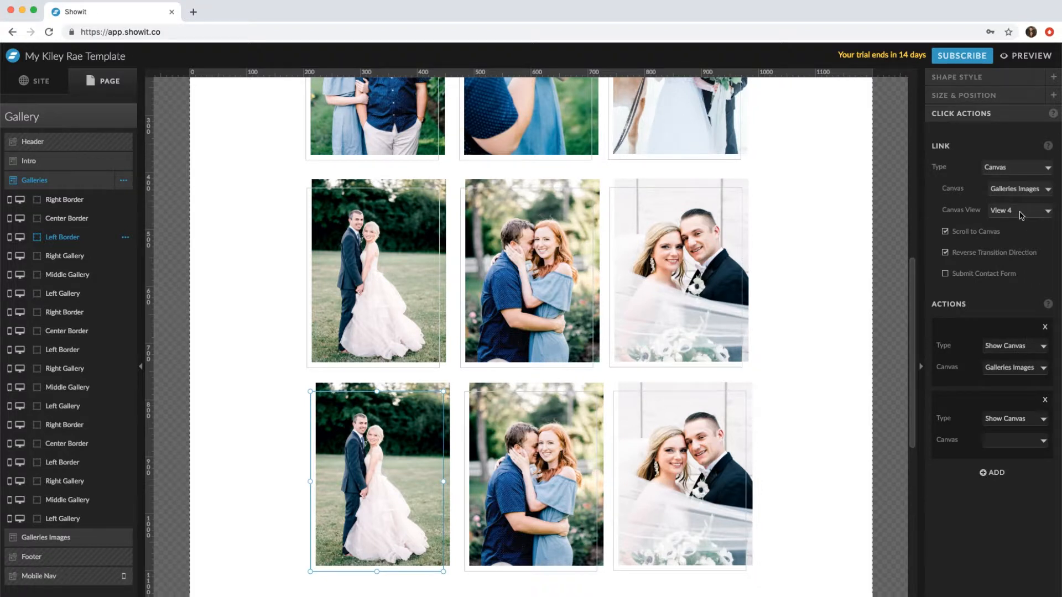
{"action": "left_click", "coordinate": [1020, 211]}
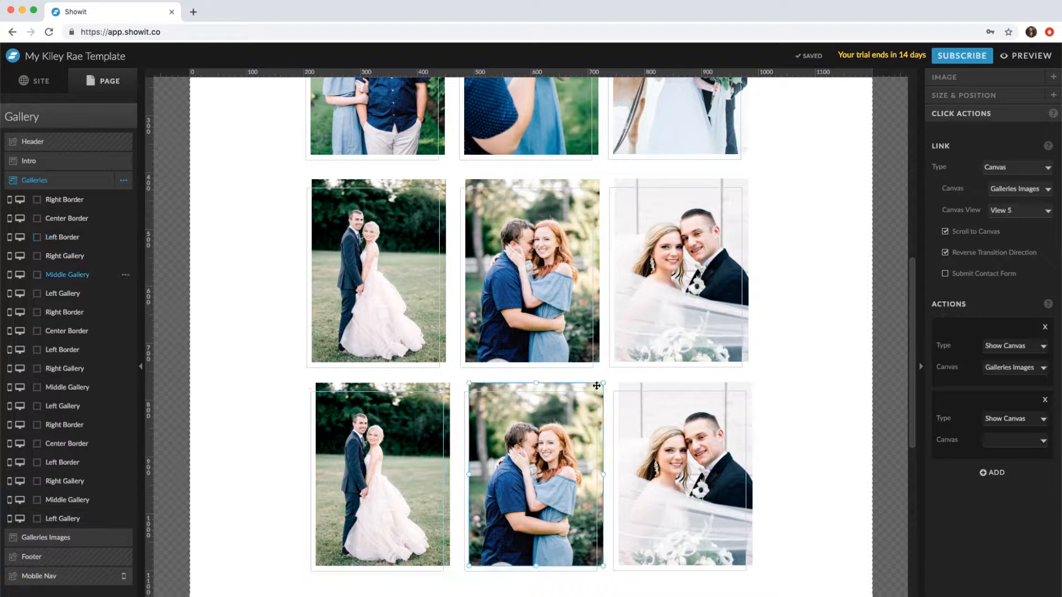
Step: Link the middle and right thumbnails to View 8 and View 9, then select the Galleries Images canvas
{"action": "left_click", "coordinate": [1019, 210]}
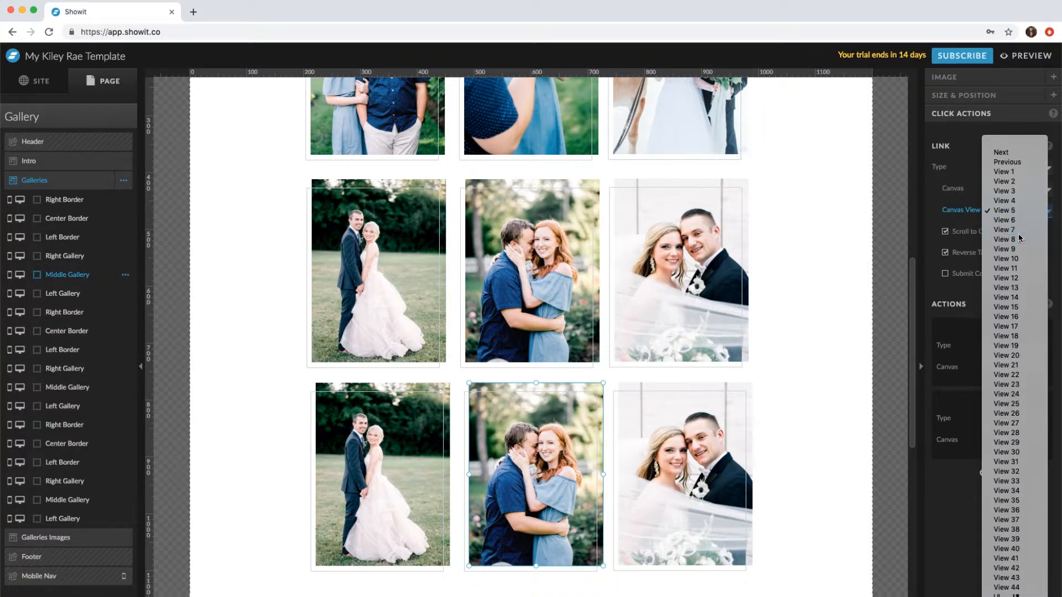
{"action": "left_click", "coordinate": [1000, 239]}
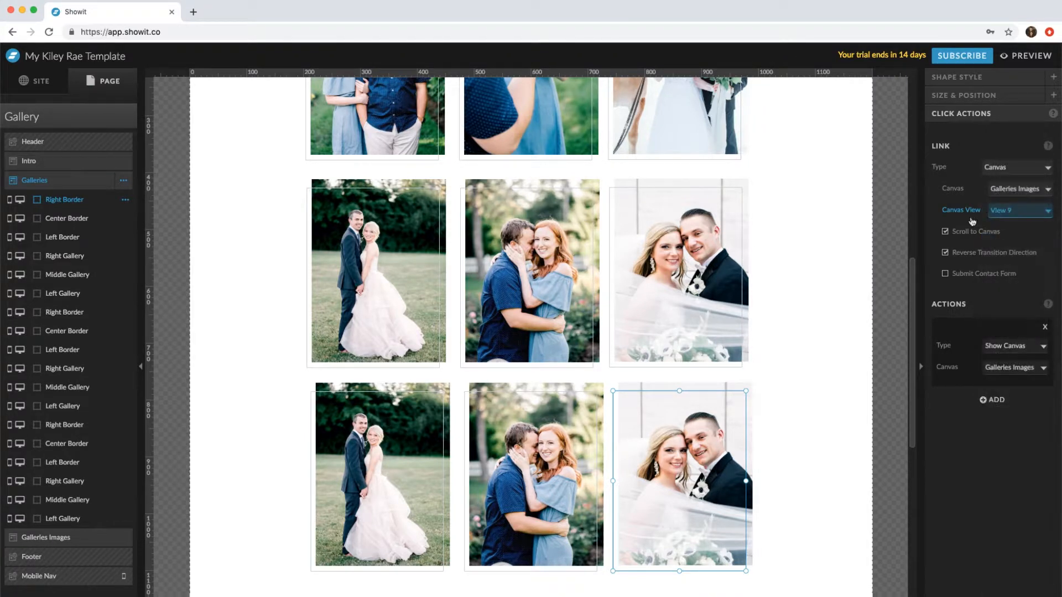
{"action": "left_click", "coordinate": [1020, 210]}
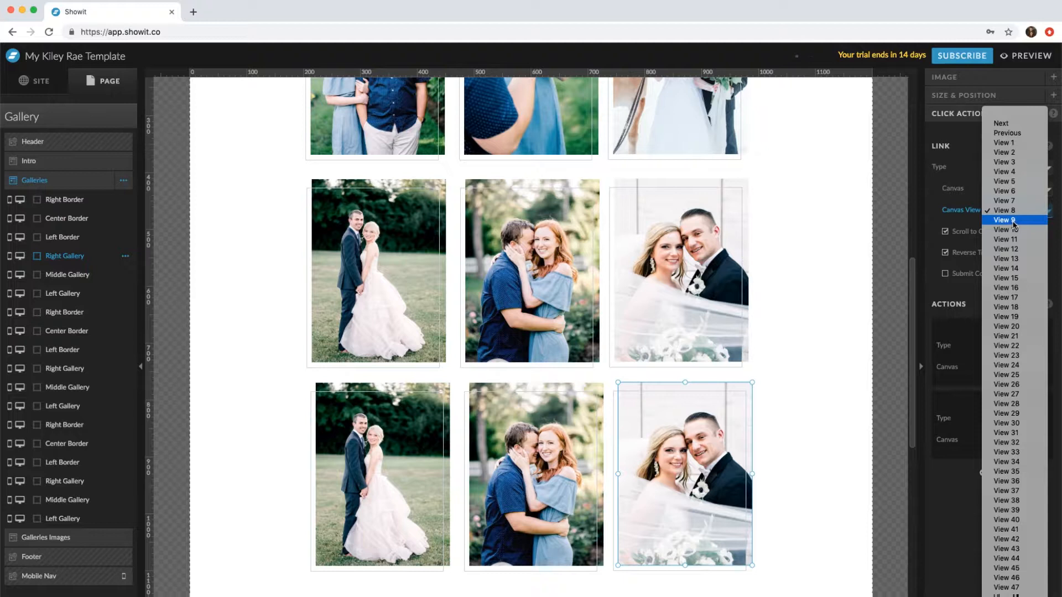
{"action": "left_click", "coordinate": [1004, 219]}
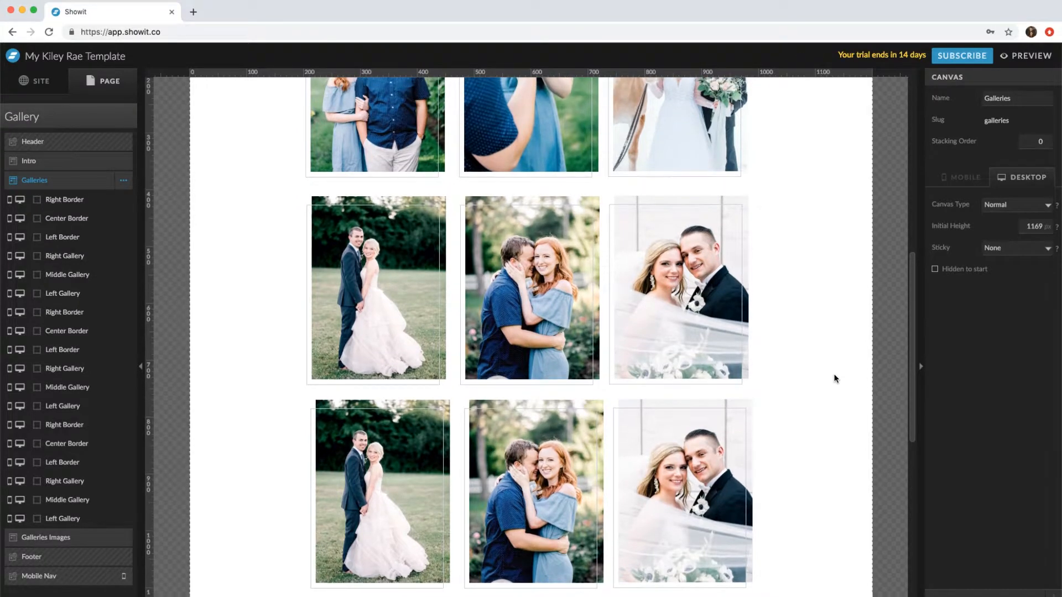
{"action": "scroll", "scroll_direction": "down", "scroll_amount": 3}
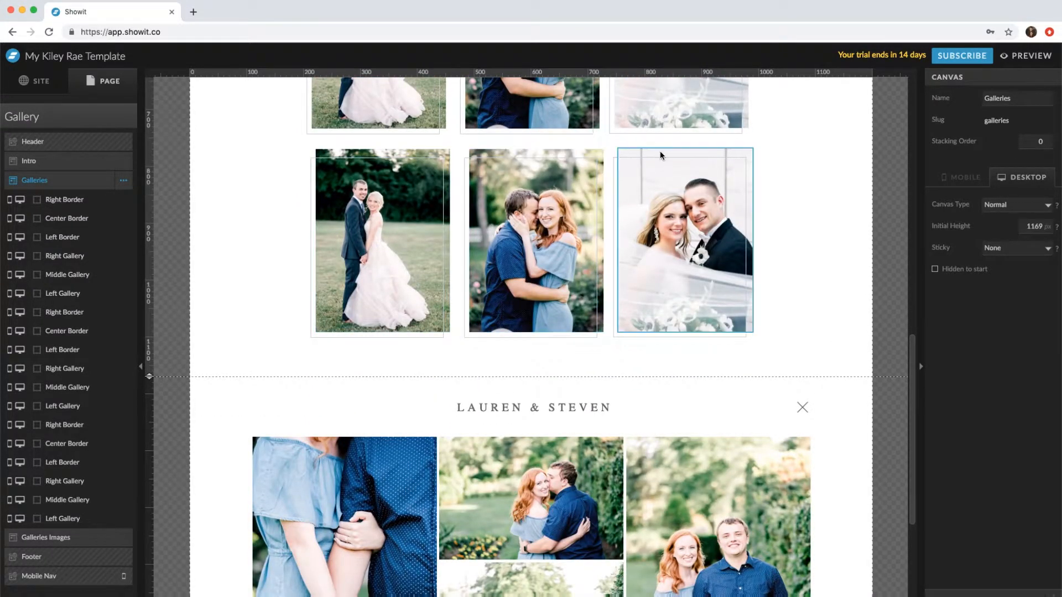
{"action": "left_click", "coordinate": [363, 253]}
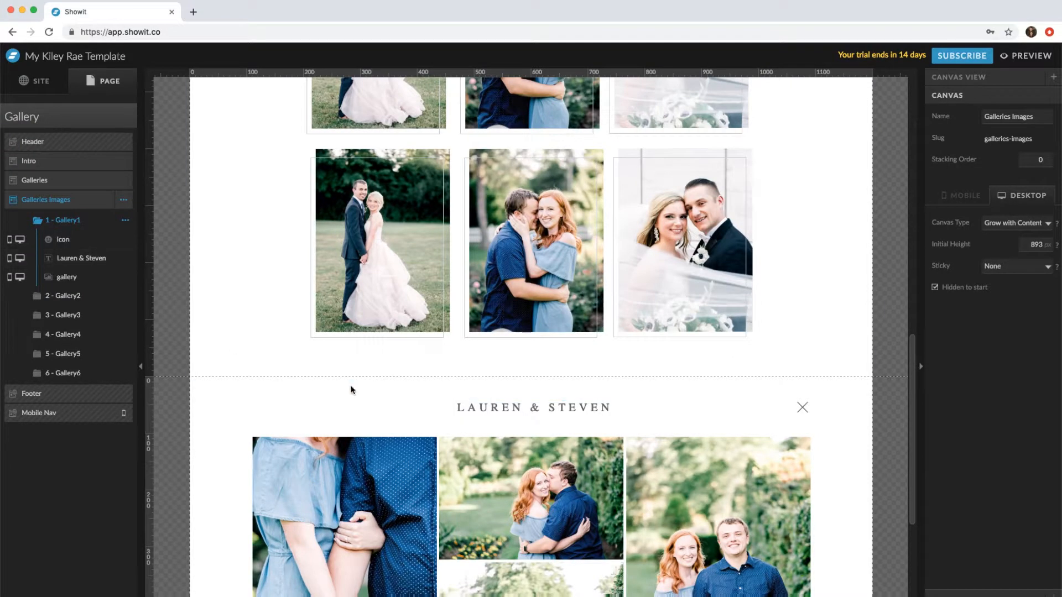
{"action": "mouse_move", "coordinate": [85, 376]}
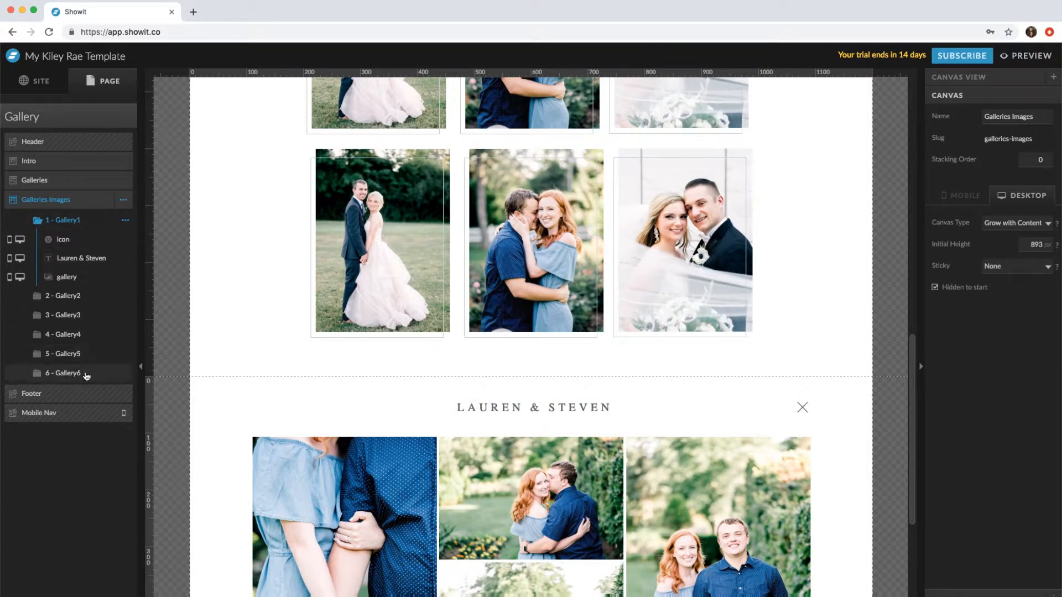
Step: Duplicate the Gallery6 (Emily & John) view and rename the copy Gallery7
{"action": "left_click", "coordinate": [65, 374]}
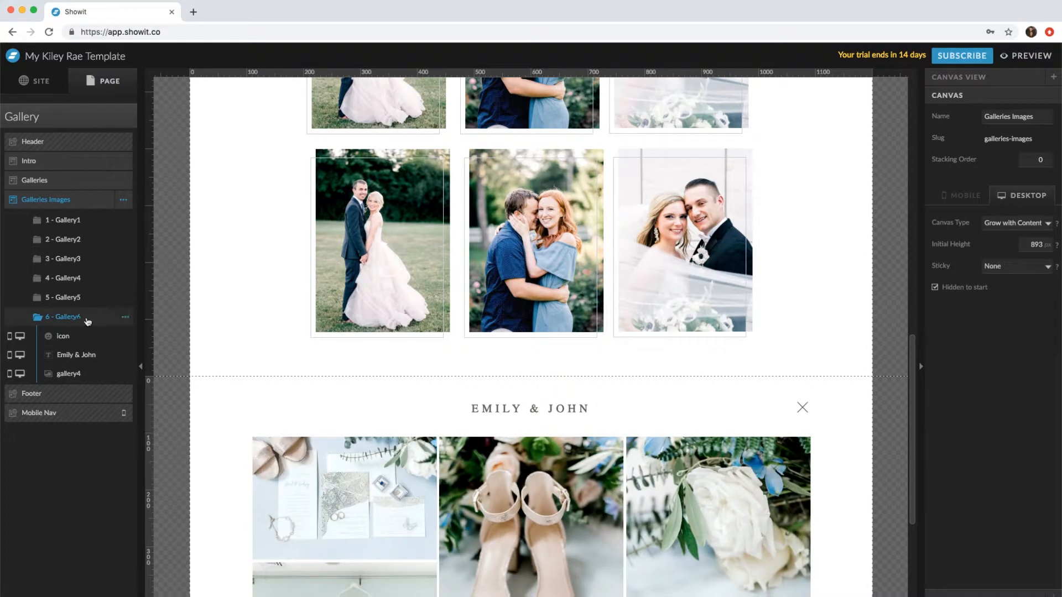
{"action": "left_click", "coordinate": [124, 317]}
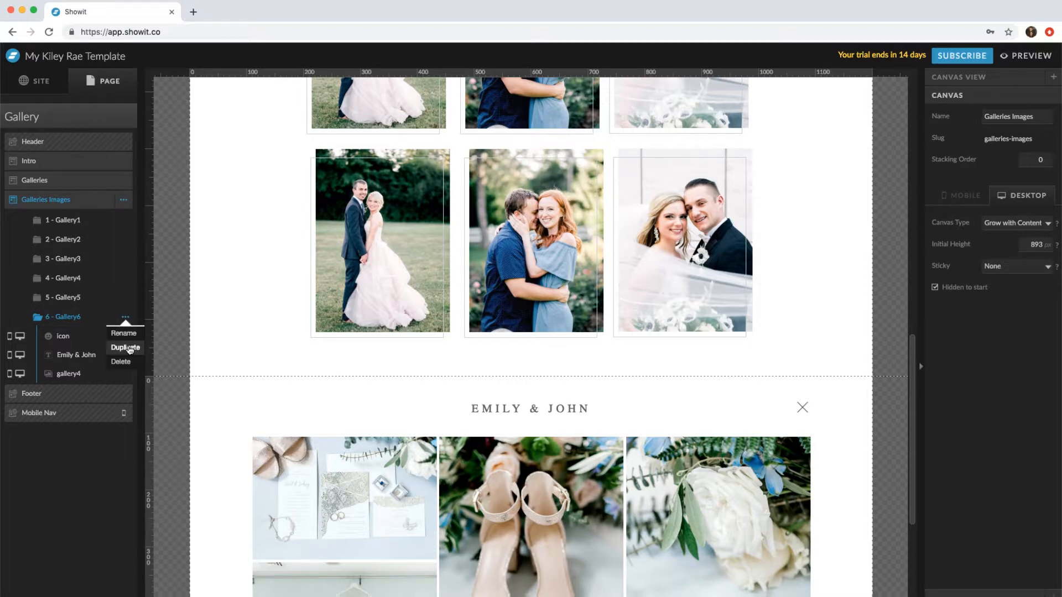
{"action": "left_click", "coordinate": [125, 348]}
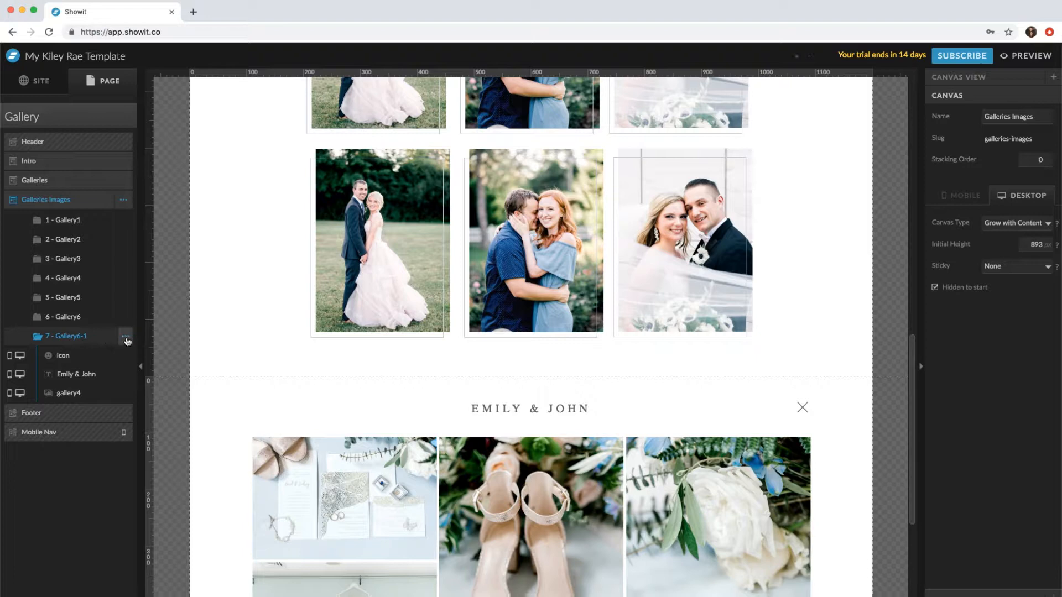
{"action": "left_click", "coordinate": [126, 336]}
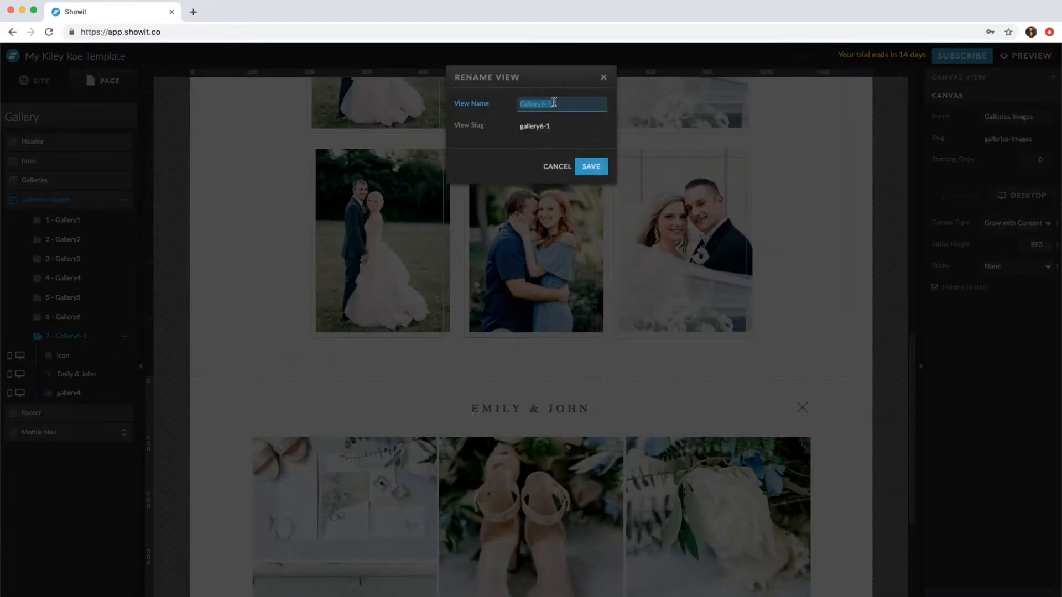
{"action": "type", "text": "Gallery"}
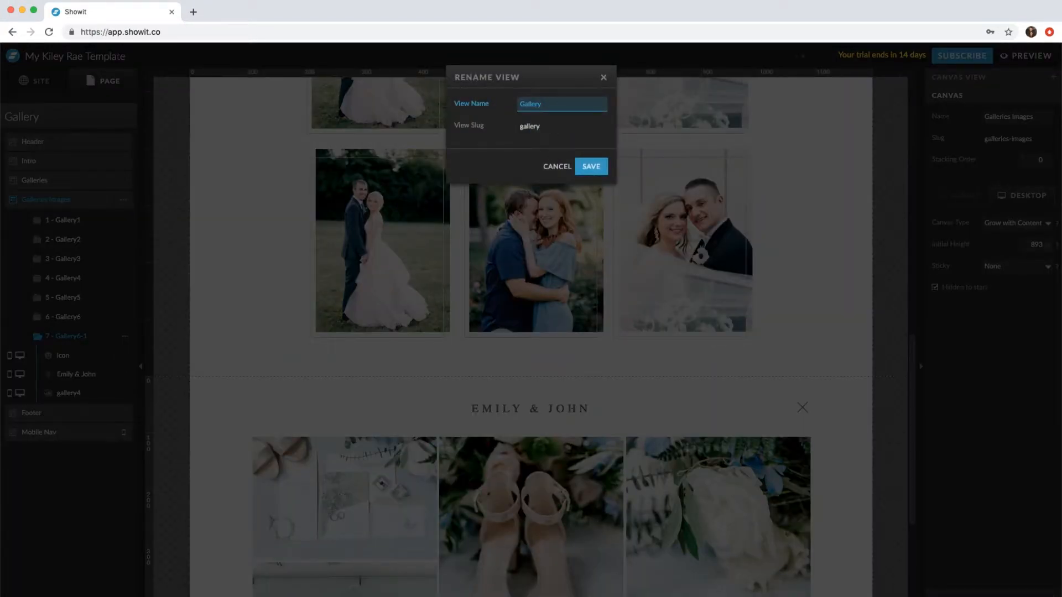
{"action": "left_click", "coordinate": [591, 166]}
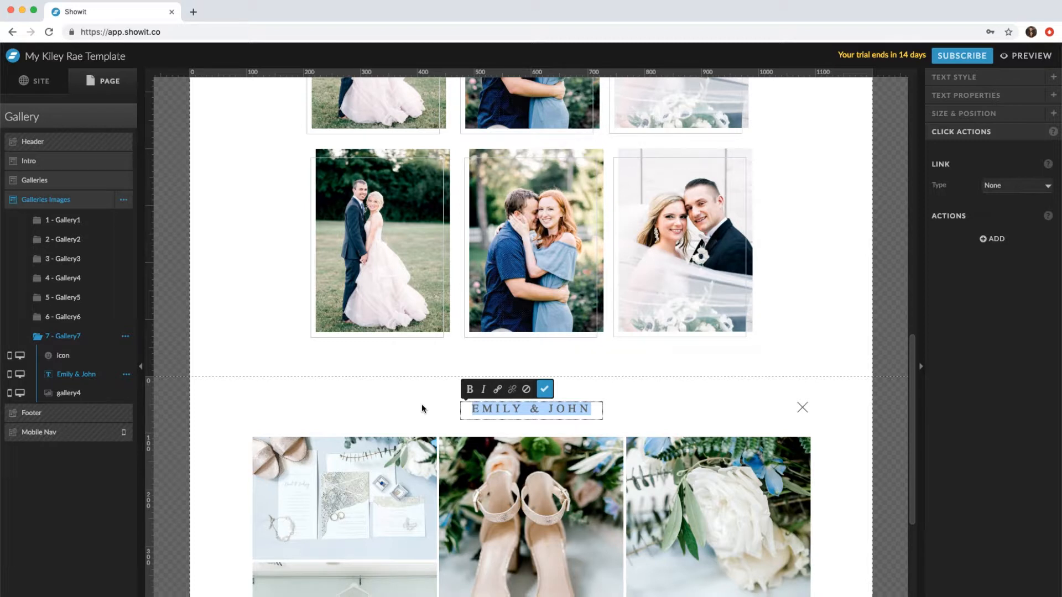
Step: Retitle Gallery7 'Kristin & Viktor' and size it to width 200 on one line in mobile
{"action": "type", "text": "KRIST"}
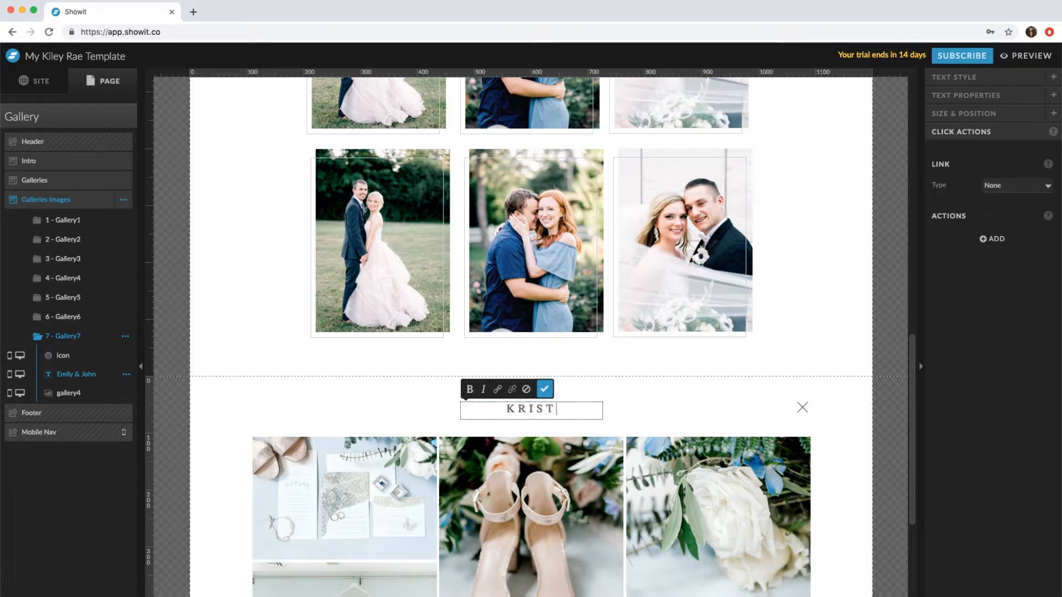
{"action": "type", "text": "VIKTOR"}
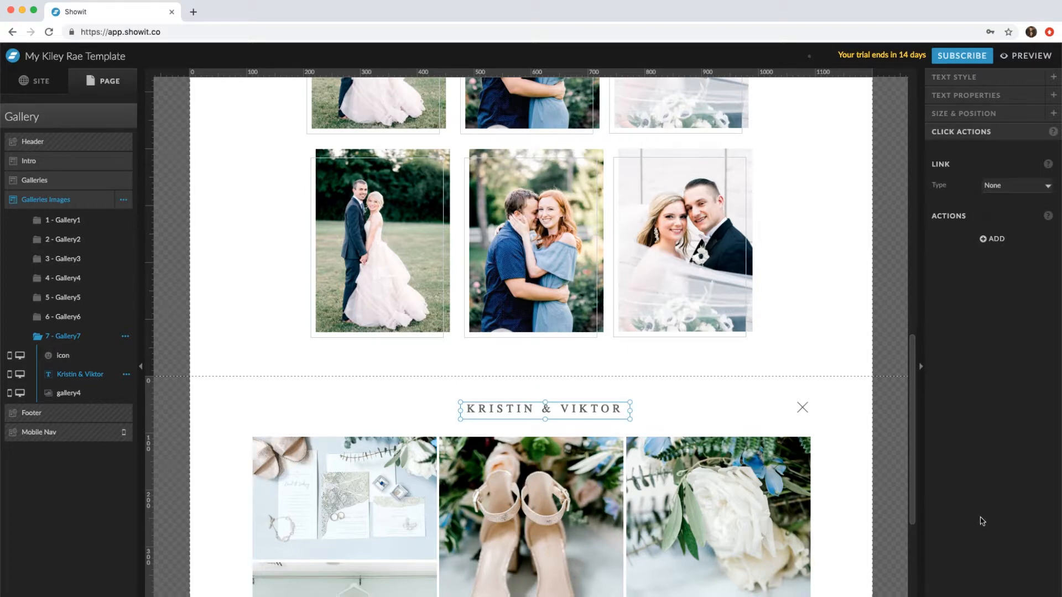
{"action": "left_click", "coordinate": [964, 113]}
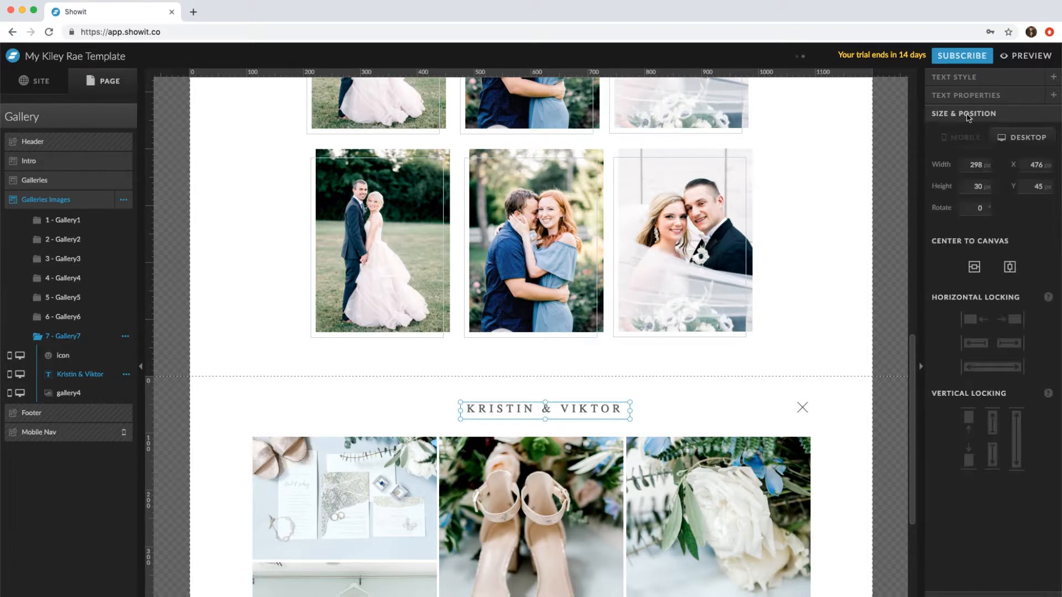
{"action": "left_click", "coordinate": [973, 266]}
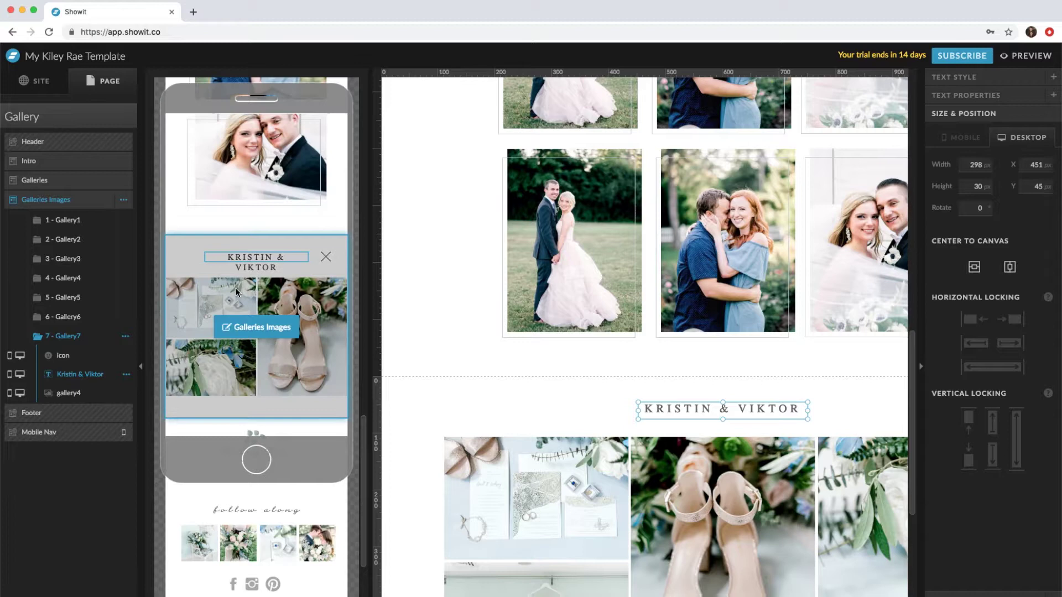
{"action": "left_click", "coordinate": [960, 137]}
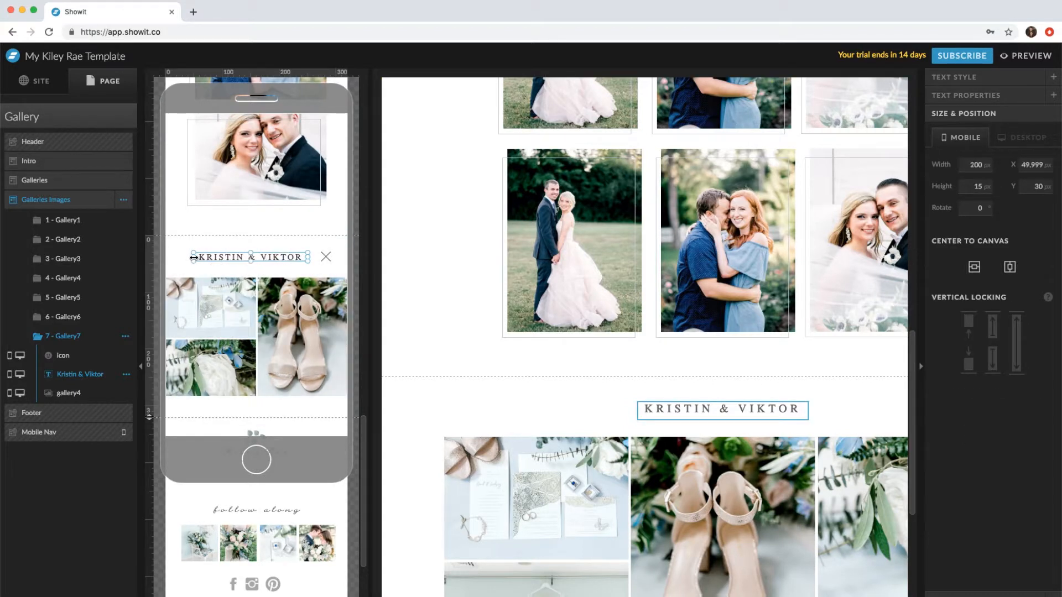
{"action": "left_click", "coordinate": [1009, 266]}
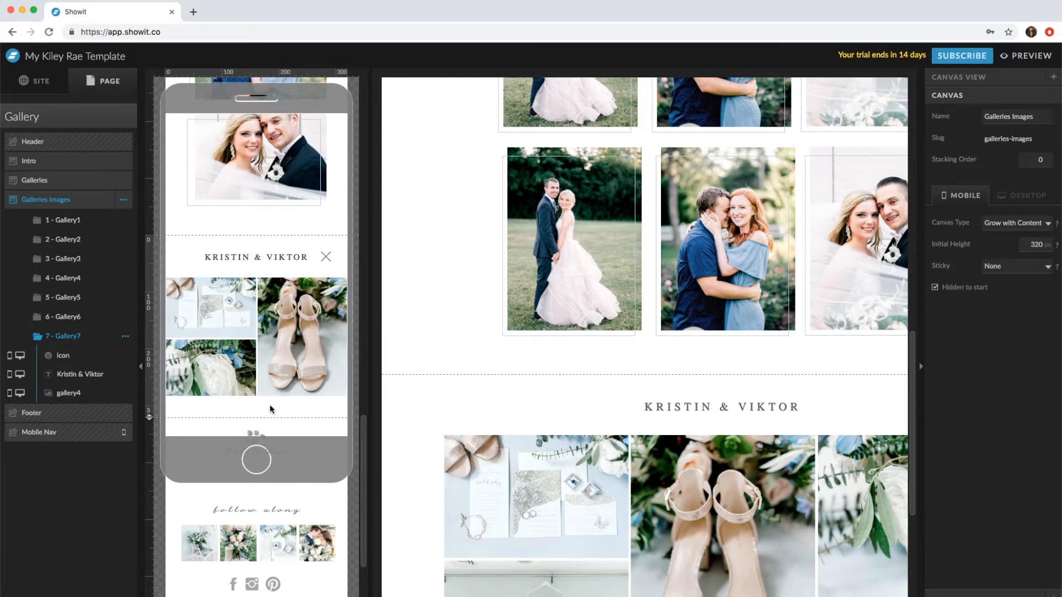
{"action": "mouse_move", "coordinate": [265, 410]}
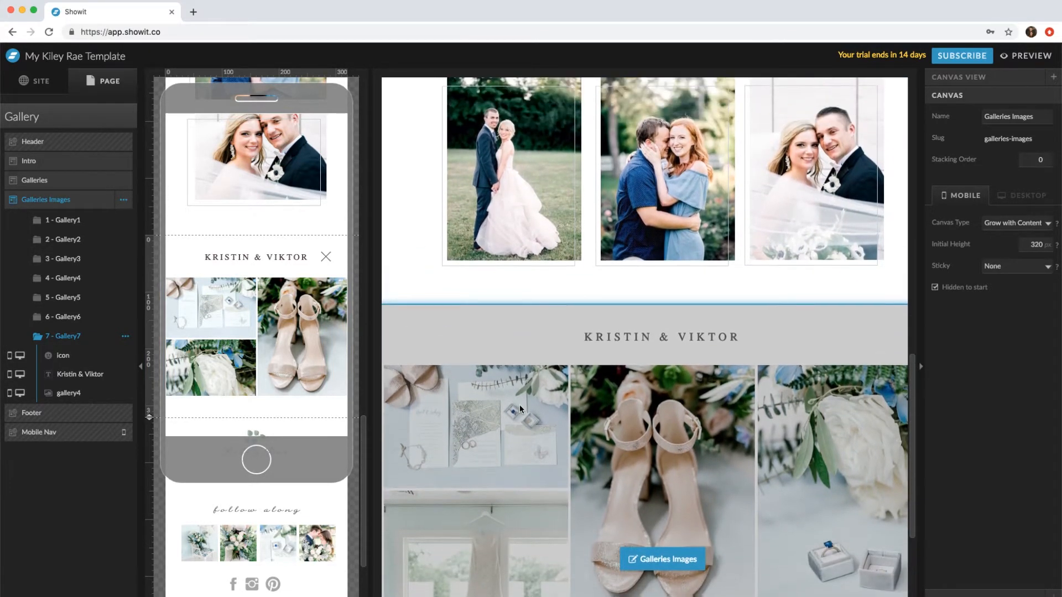
Step: Duplicate the Gallery7 view and rename the copy Gallery8
{"action": "left_click", "coordinate": [125, 336]}
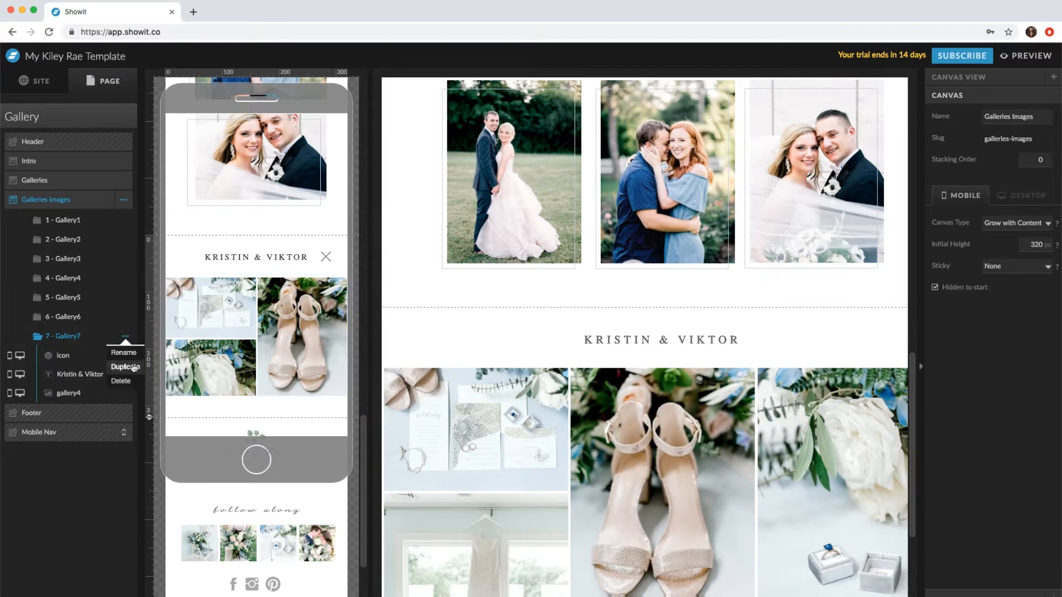
{"action": "left_click", "coordinate": [124, 367]}
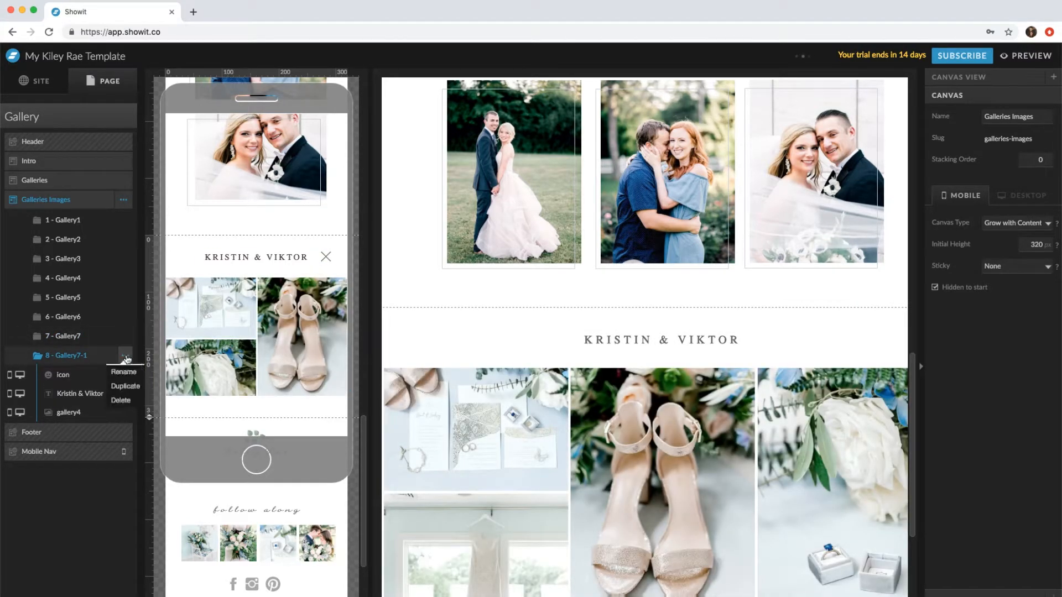
{"action": "left_click", "coordinate": [124, 372]}
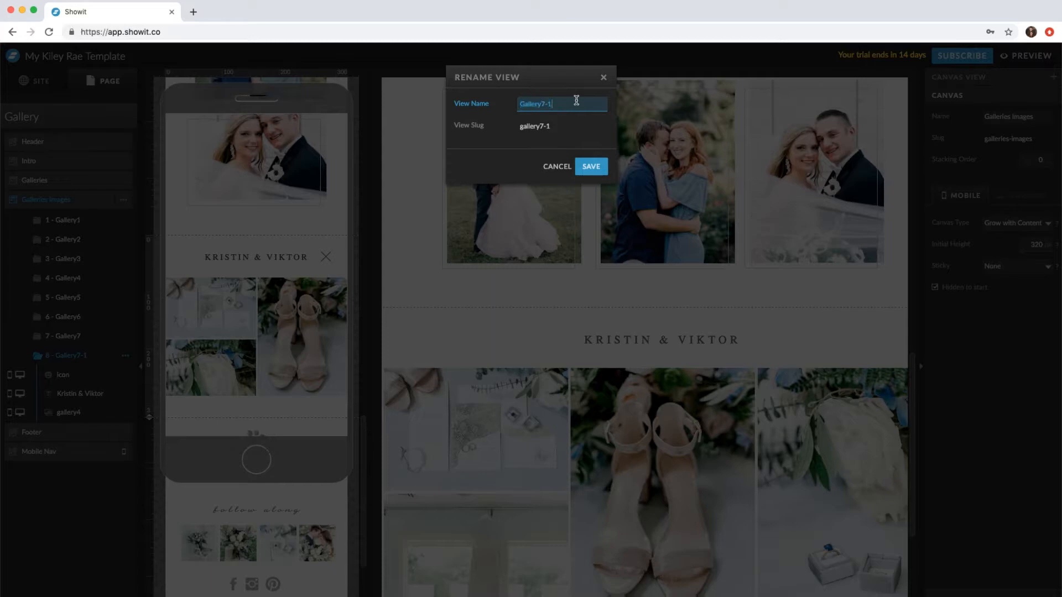
{"action": "left_click", "coordinate": [591, 166]}
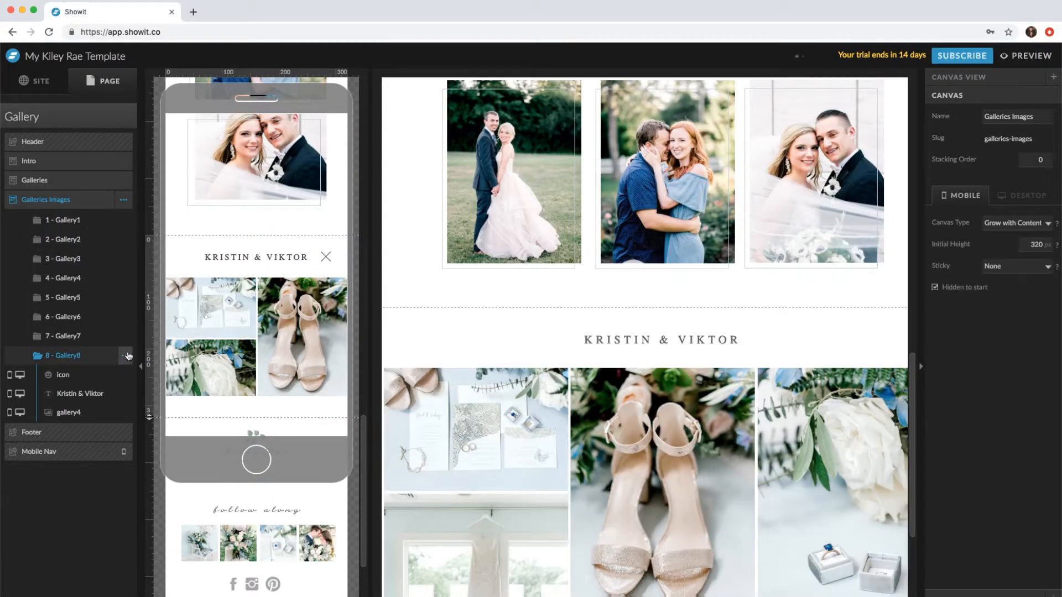
Step: Duplicate Gallery8 and rename the second copy Gallery9
{"action": "left_click", "coordinate": [126, 354]}
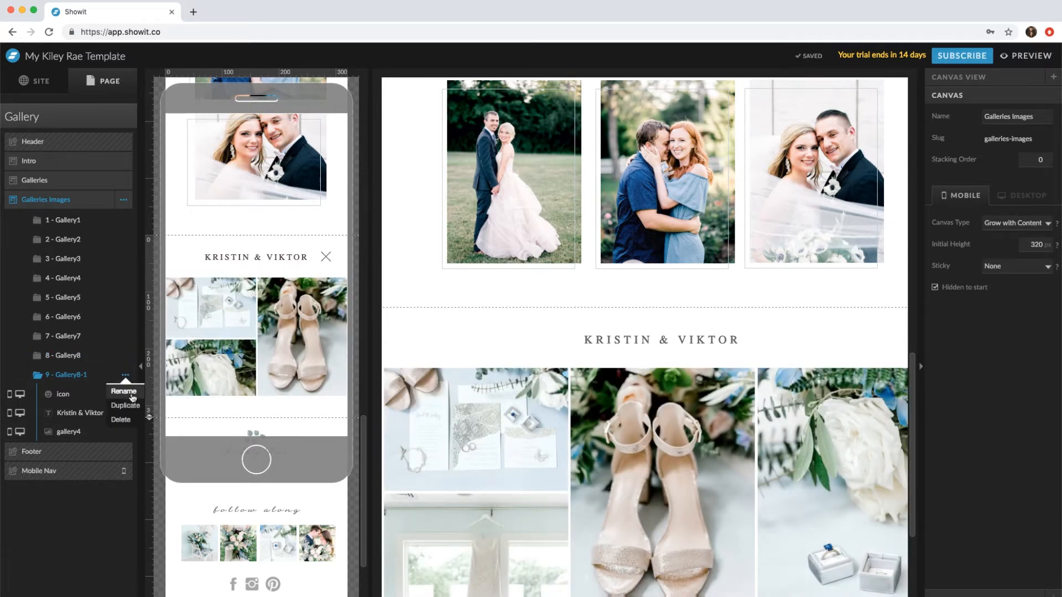
{"action": "left_click", "coordinate": [124, 391]}
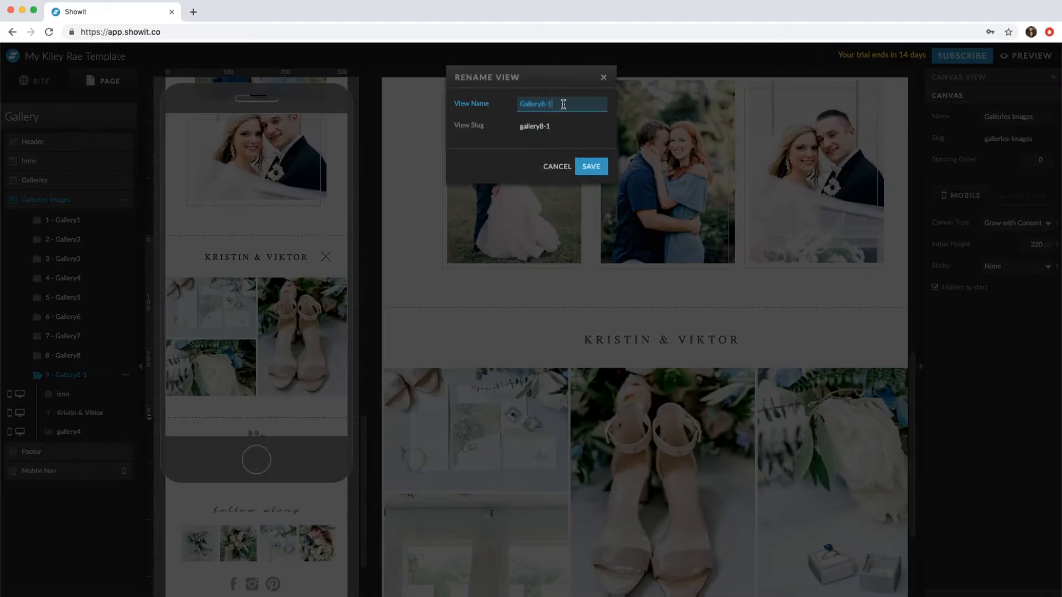
{"action": "type", "text": "Gallery9"}
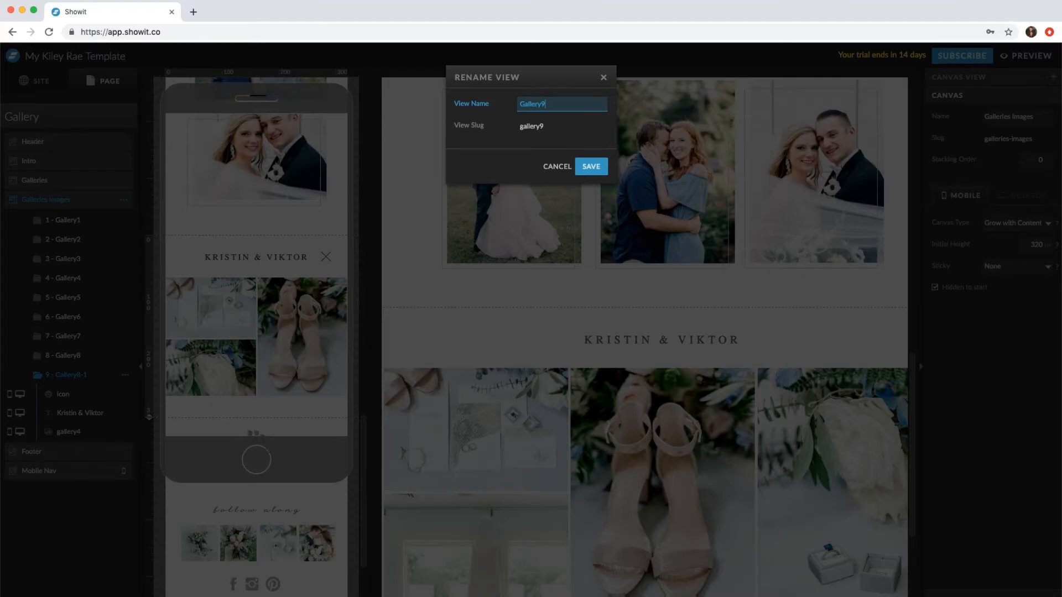
{"action": "left_click", "coordinate": [591, 166]}
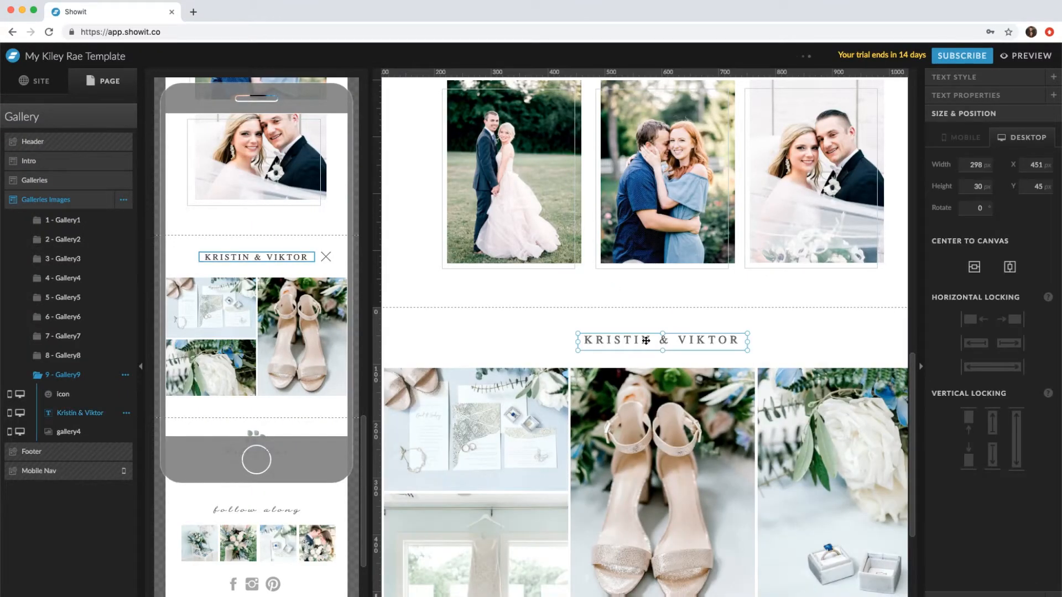
Step: Retitle the copied Kristin & Viktor title to Mike & Amanda and switch to the site preview
{"action": "double_click", "coordinate": [646, 341]}
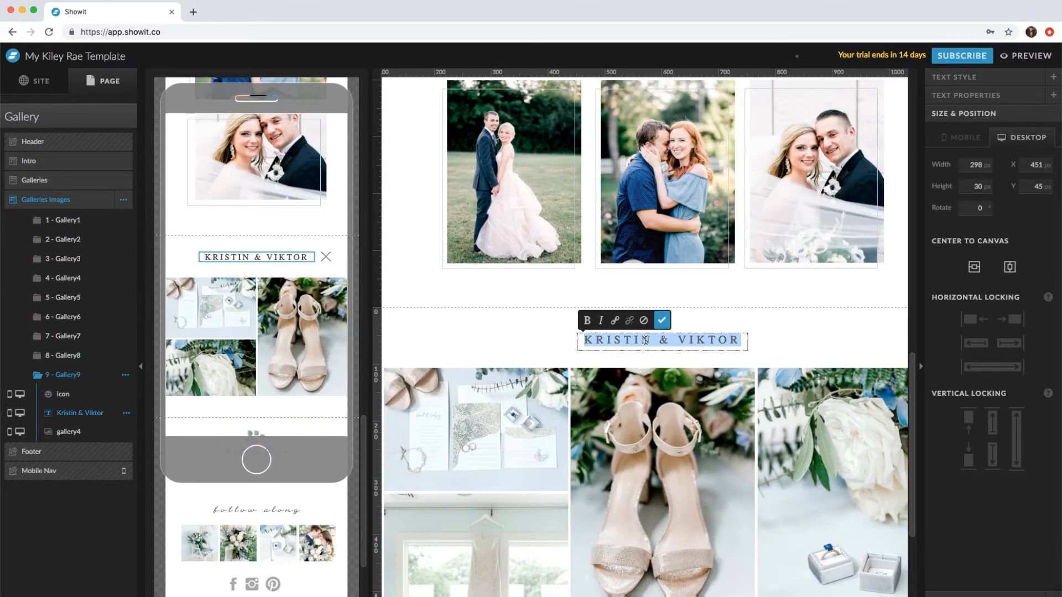
{"action": "type", "text": "MIKE & A"}
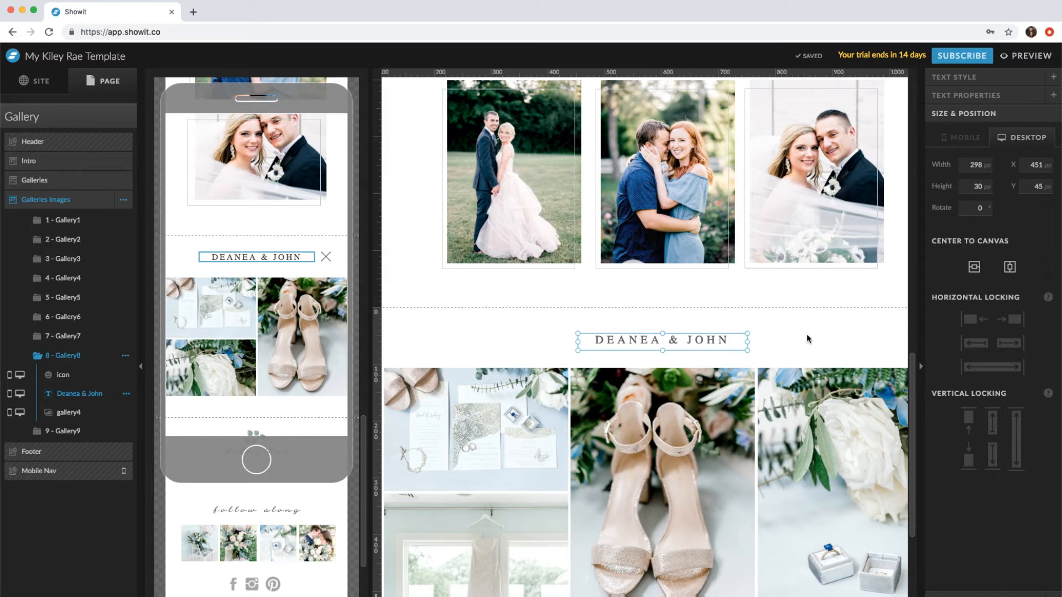
{"action": "left_click", "coordinate": [1021, 55]}
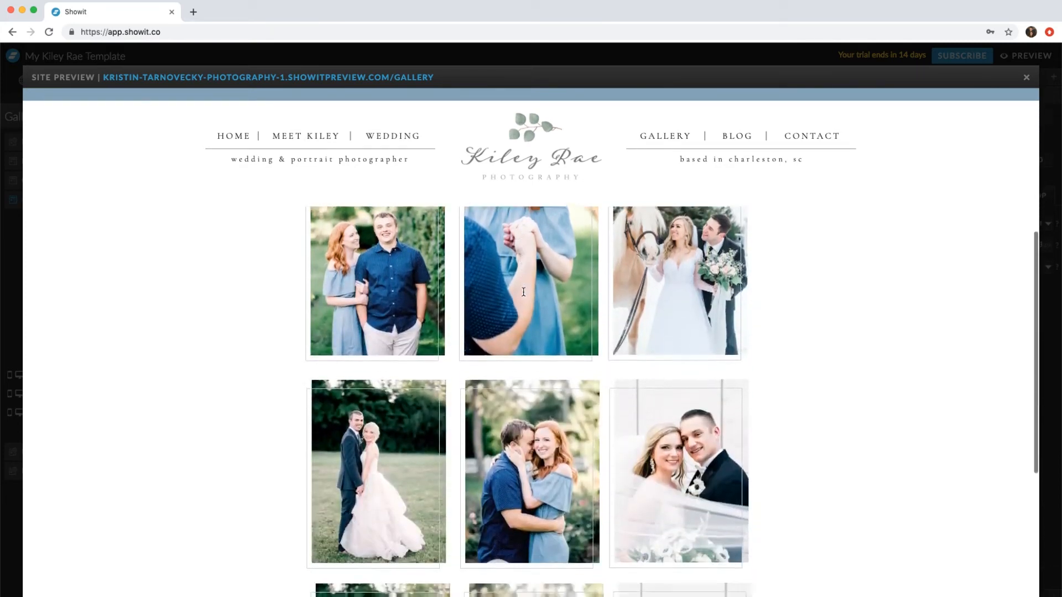
Step: Check that the bottom-row thumbnails open the Deanea & John and Mike & Amanda galleries, then close them
{"action": "scroll", "scroll_direction": "down", "scroll_amount": 3}
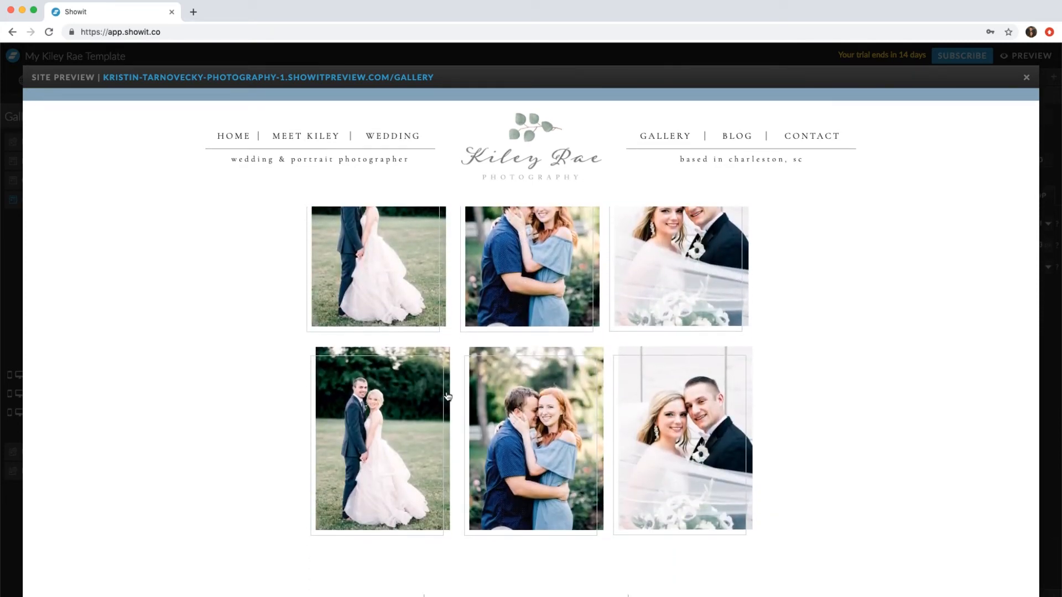
{"action": "left_click", "coordinate": [382, 440]}
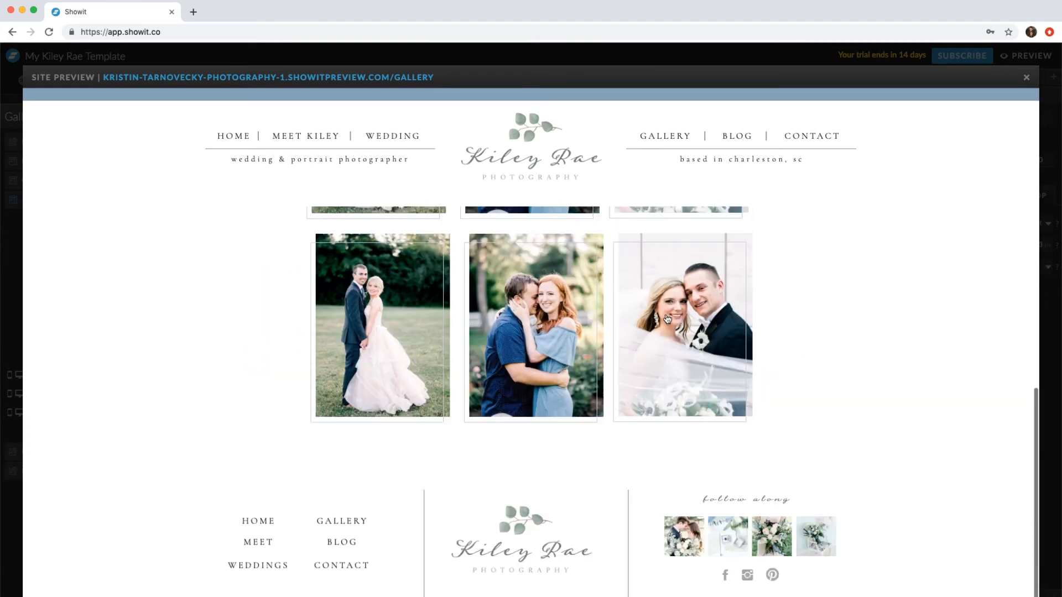
{"action": "left_click", "coordinate": [667, 318]}
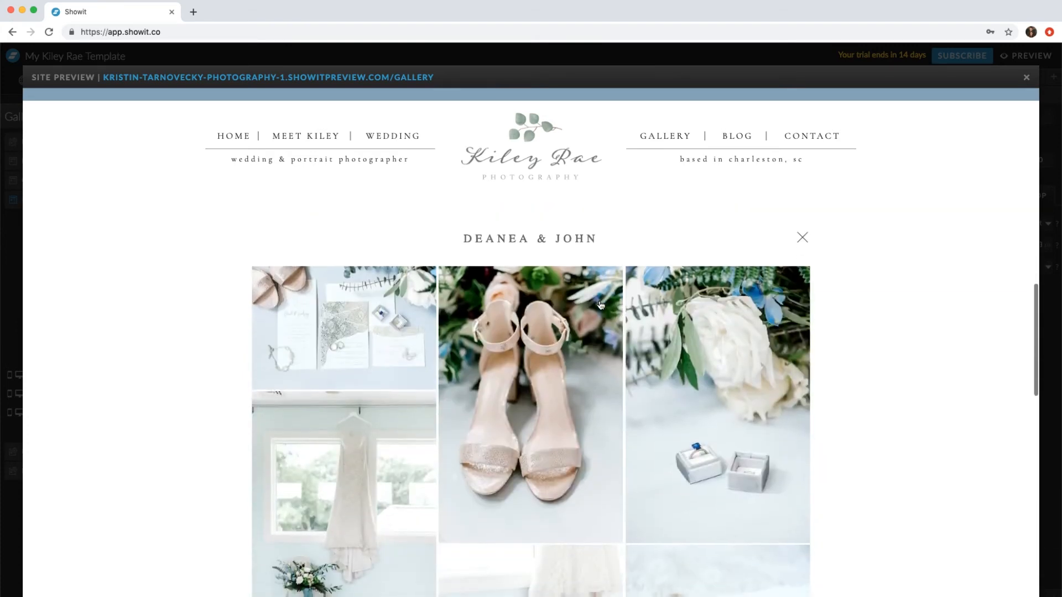
{"action": "left_click", "coordinate": [802, 237]}
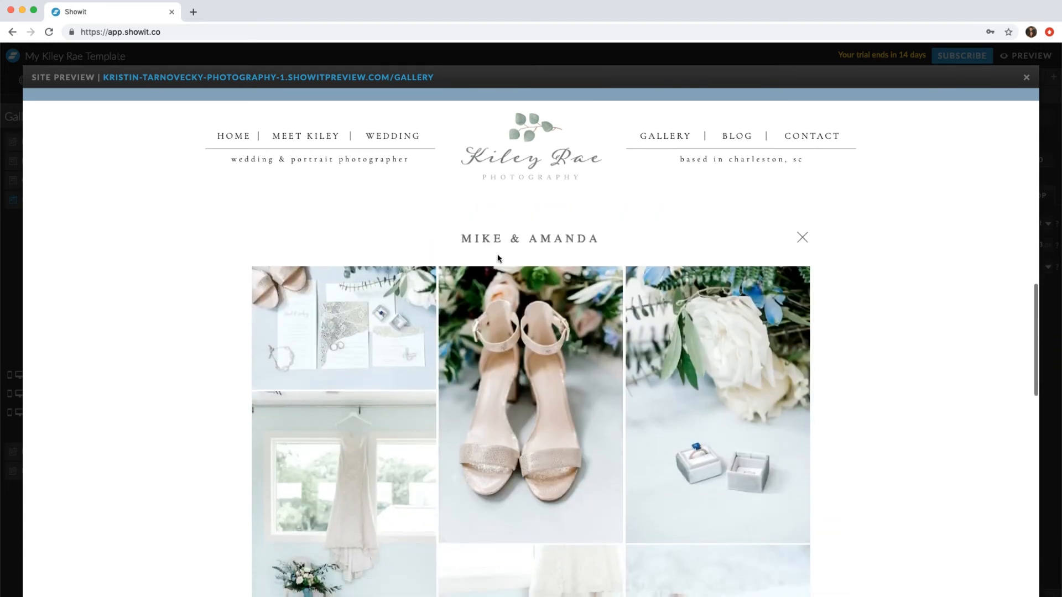
{"action": "scroll", "scroll_direction": "down", "scroll_amount": 3}
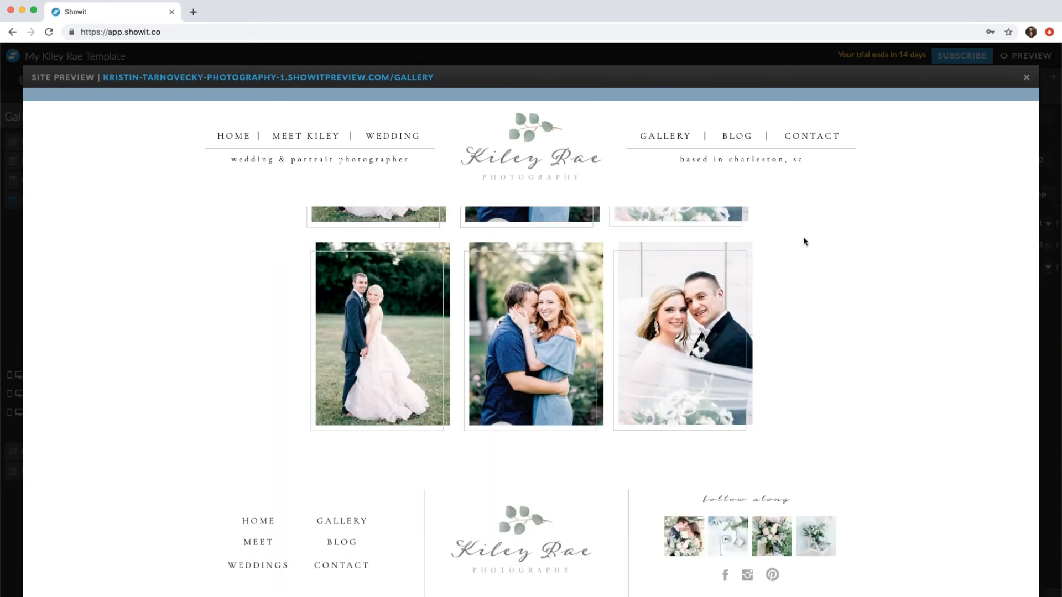